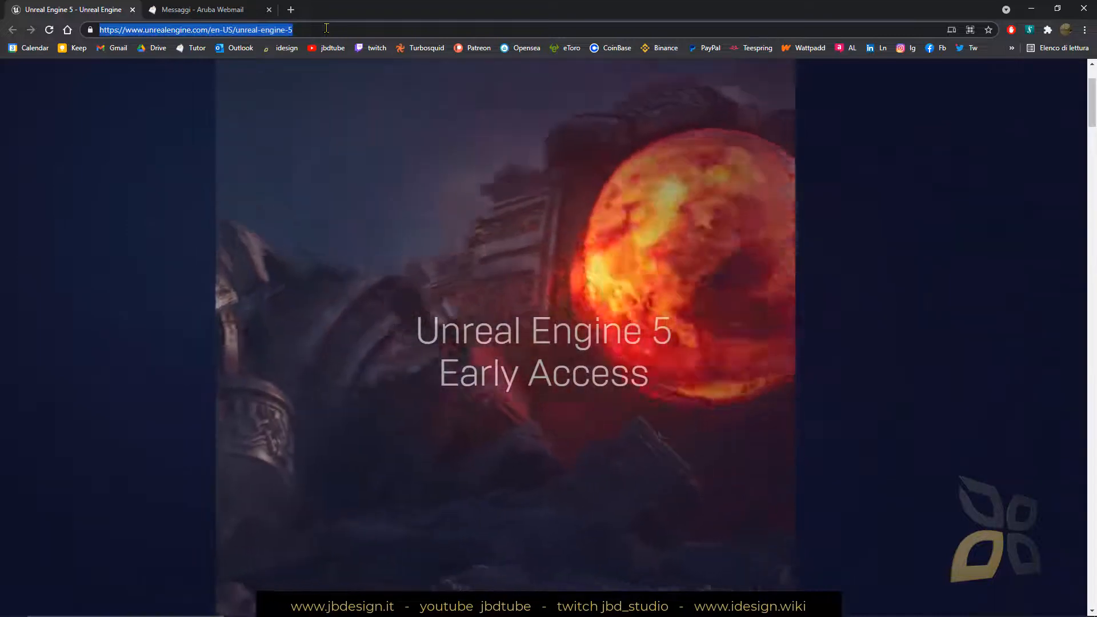
- Search 'unreal engine' and open the unrealengine.com UE5 Early Access announcement result
{"action": "type", "text": "unreal e"}
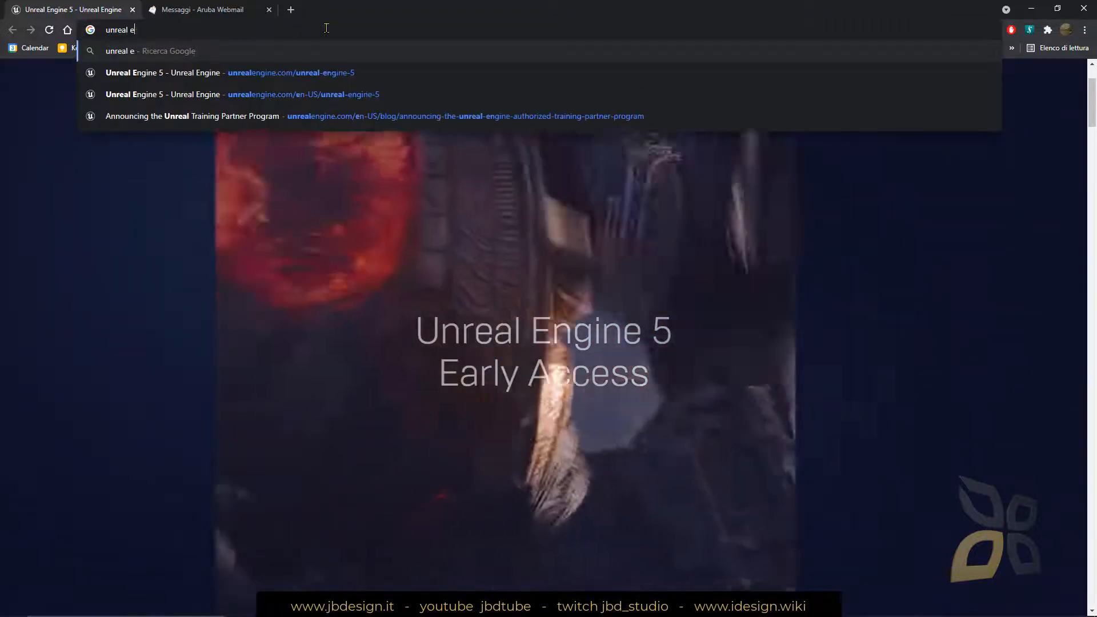
{"action": "type", "text": "ngine"}
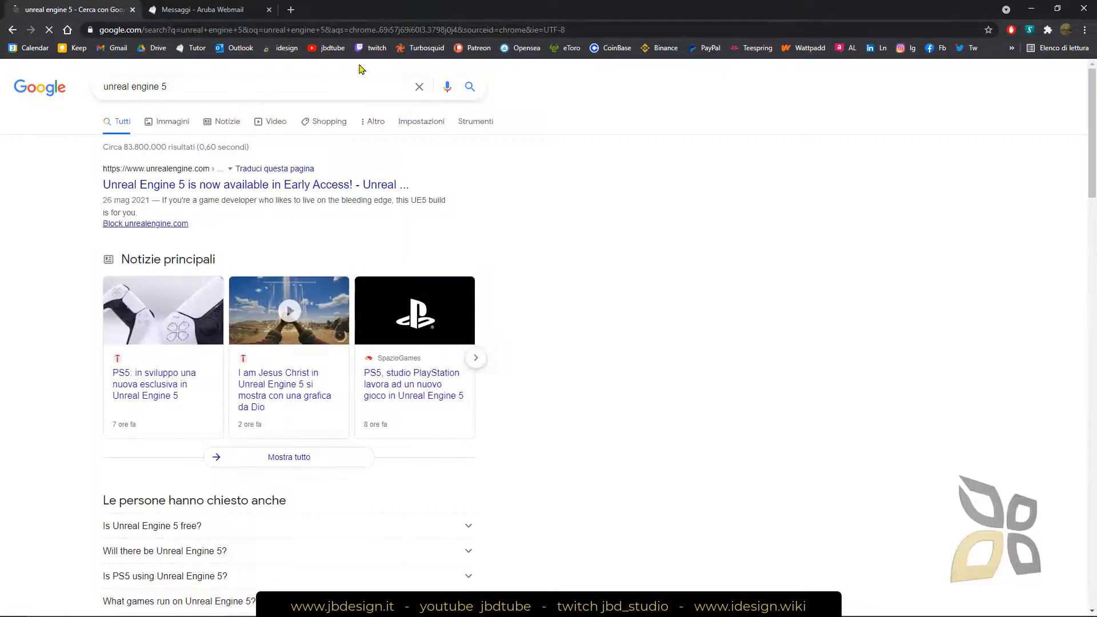
{"action": "left_click", "coordinate": [231, 184]}
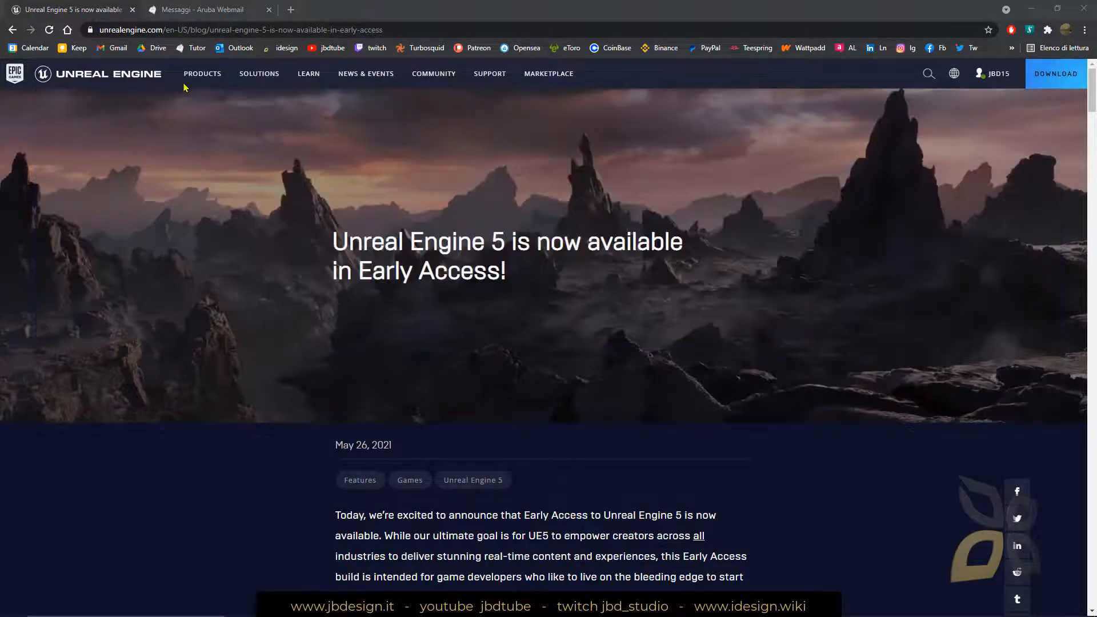
- Scroll past the embedded welcome video to the not-production-ready paragraph and Nanite text
{"action": "scroll", "scroll_direction": "down", "scroll_amount": 3}
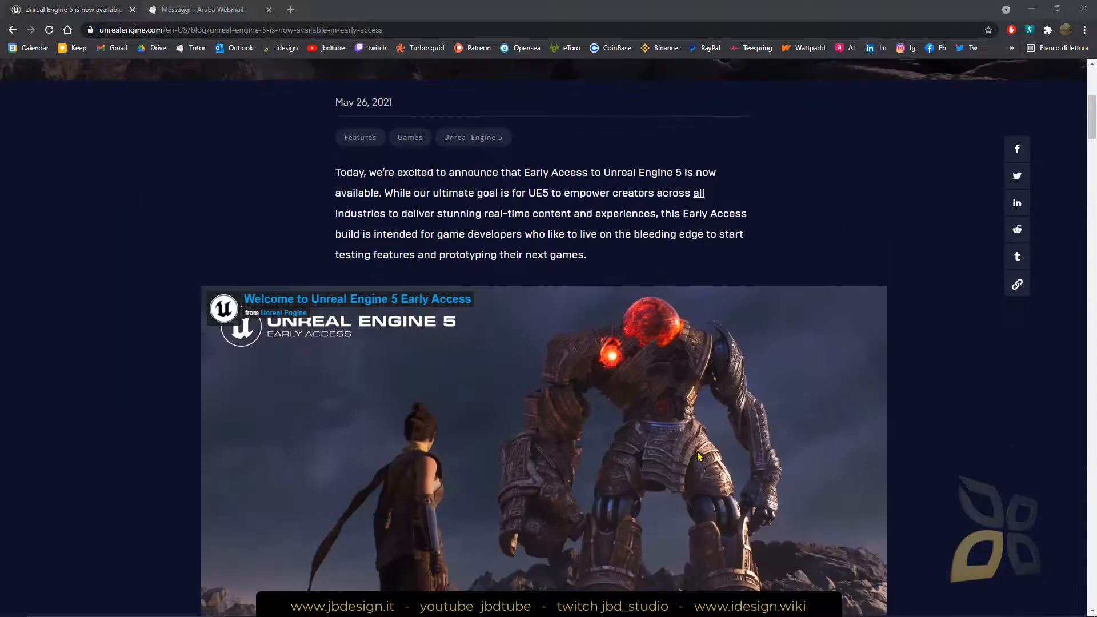
{"action": "scroll", "scroll_direction": "down", "scroll_amount": 3}
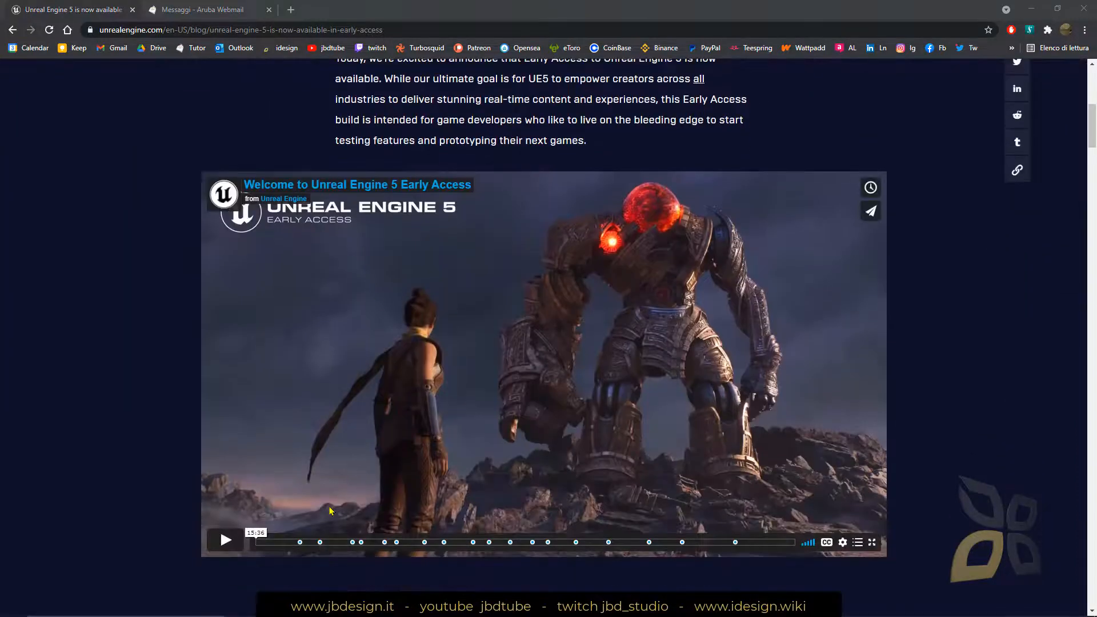
{"action": "scroll", "scroll_direction": "down", "scroll_amount": 3}
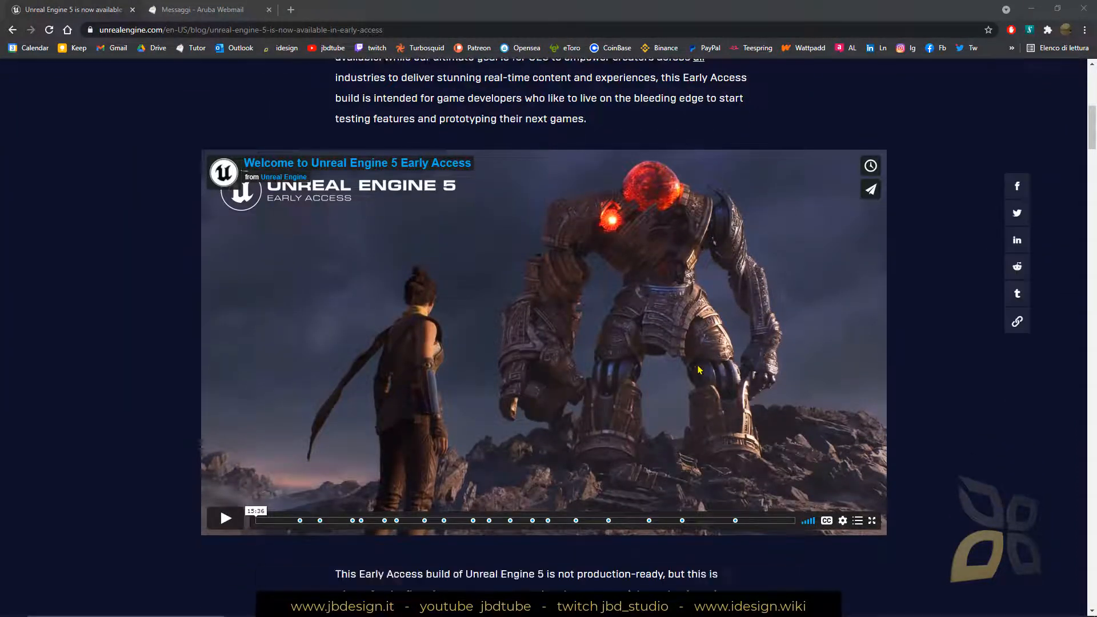
{"action": "scroll", "scroll_direction": "down", "scroll_amount": 3}
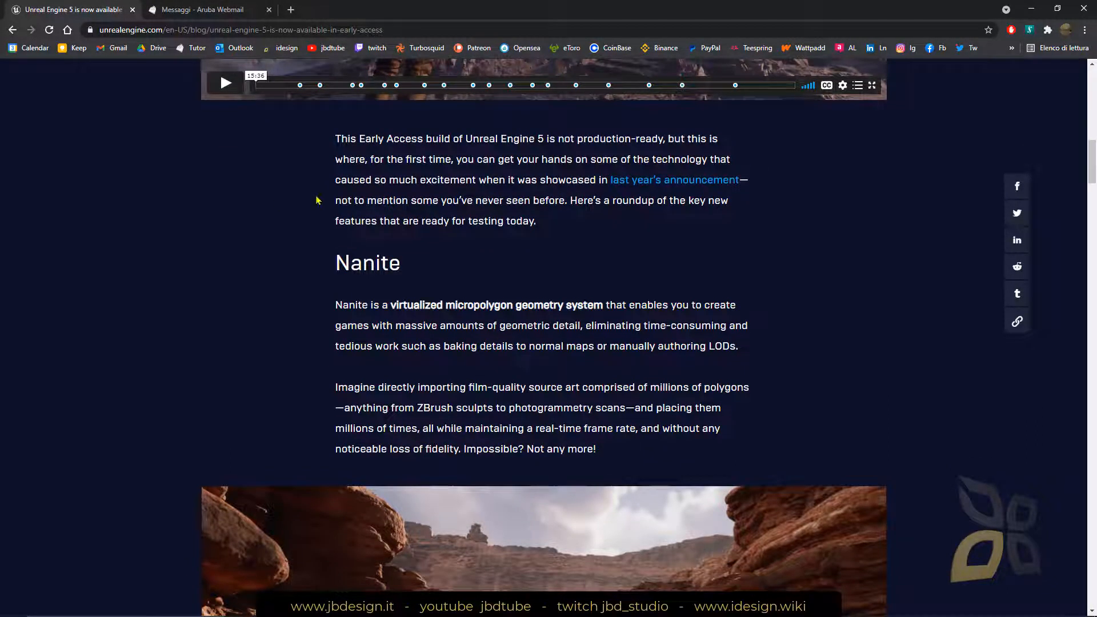
- Select the Nanite heading and read its paragraphs down to ZBrush and the canyon image
{"action": "scroll", "scroll_direction": "down", "scroll_amount": 3}
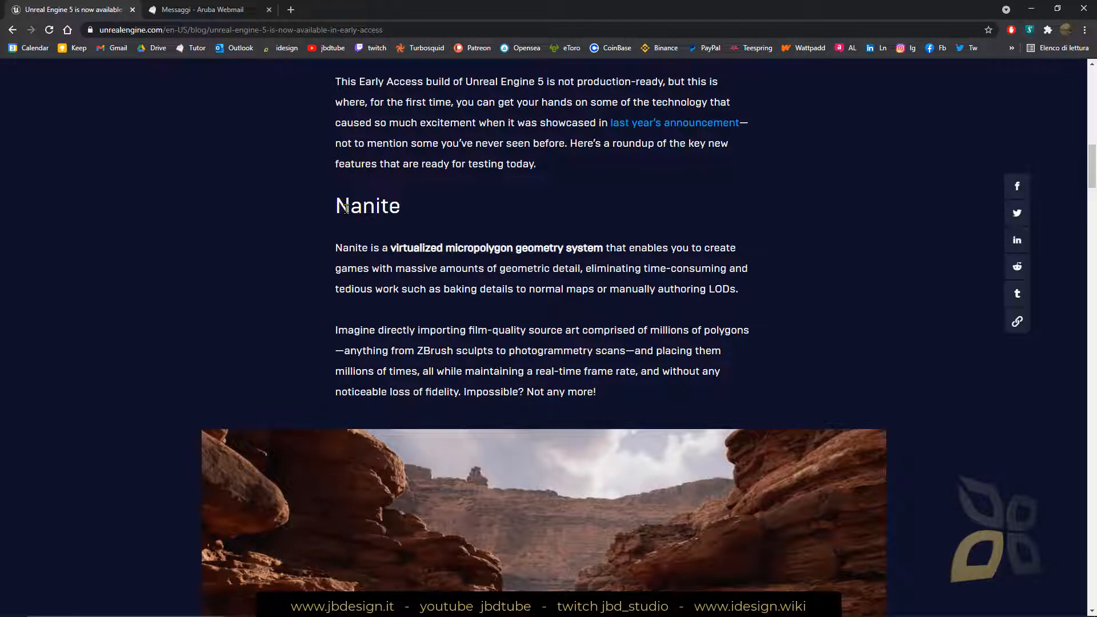
{"action": "double_click", "coordinate": [368, 206]}
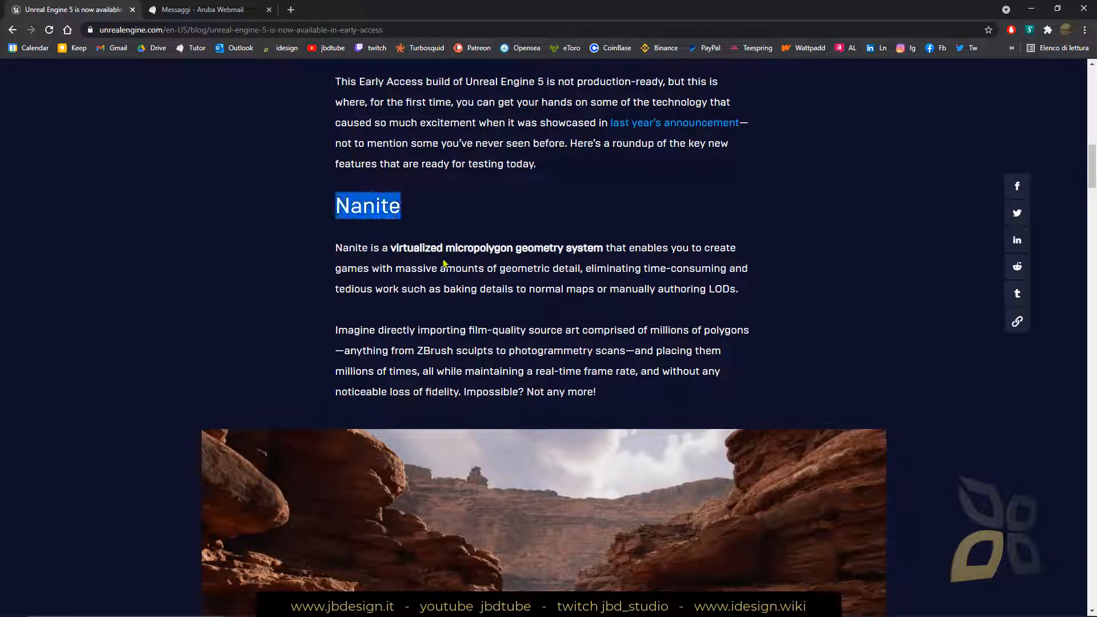
{"action": "mouse_move", "coordinate": [427, 268]}
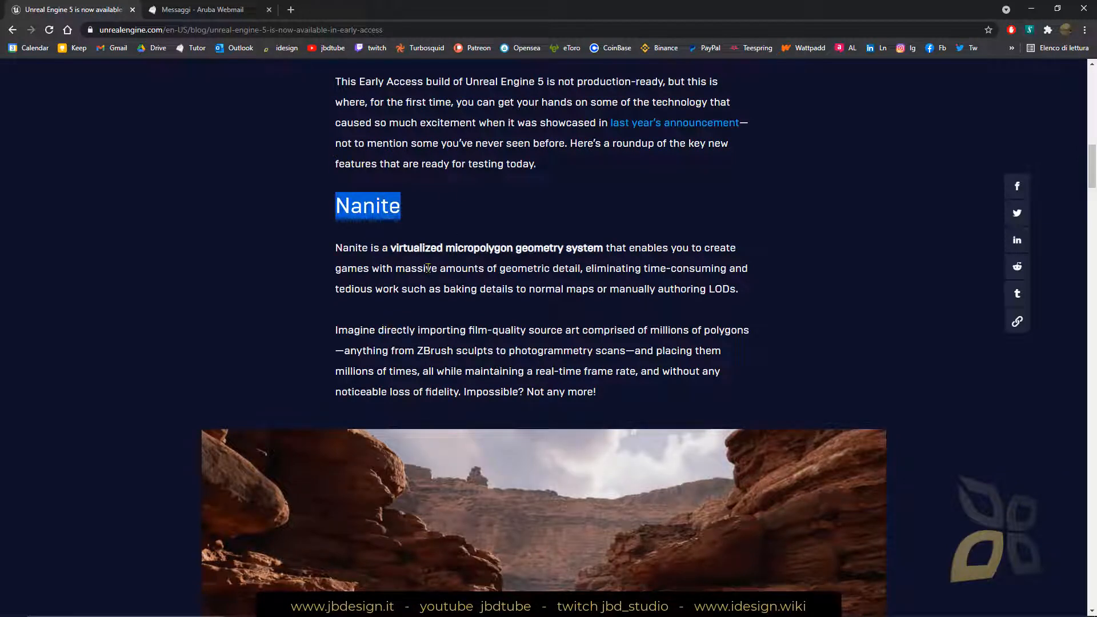
{"action": "mouse_move", "coordinate": [575, 265]}
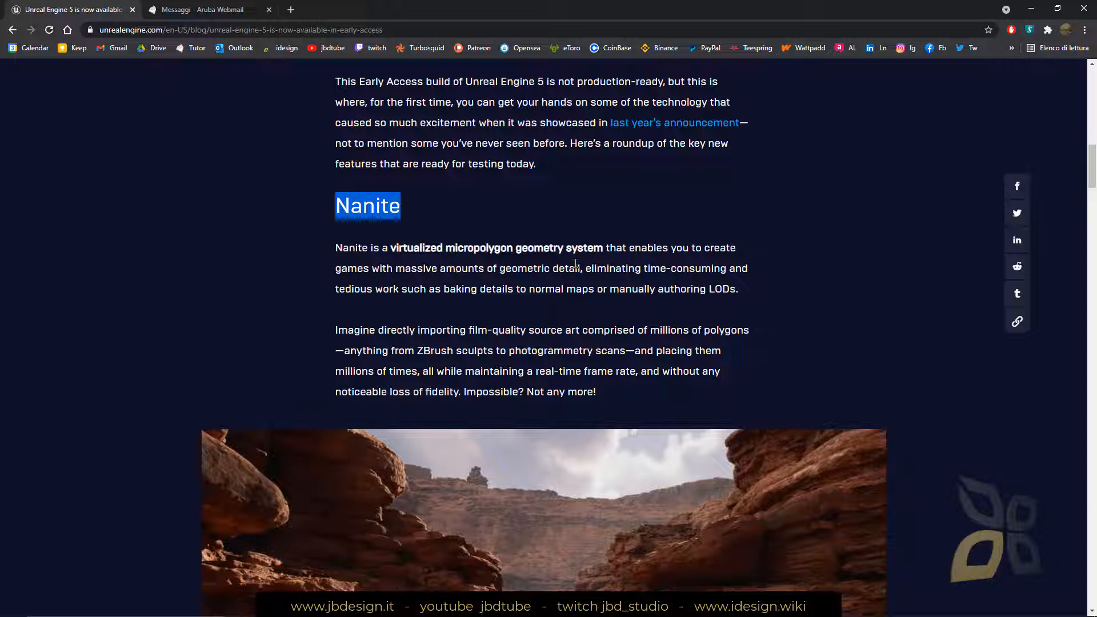
{"action": "scroll", "scroll_direction": "down", "scroll_amount": 3}
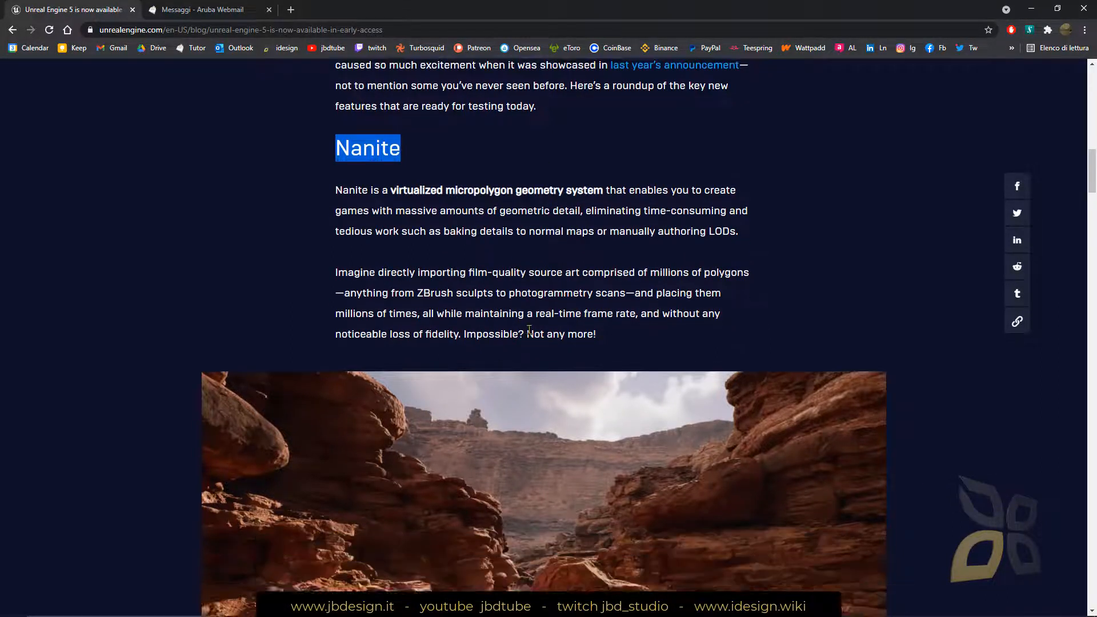
{"action": "scroll", "scroll_direction": "down", "scroll_amount": 3}
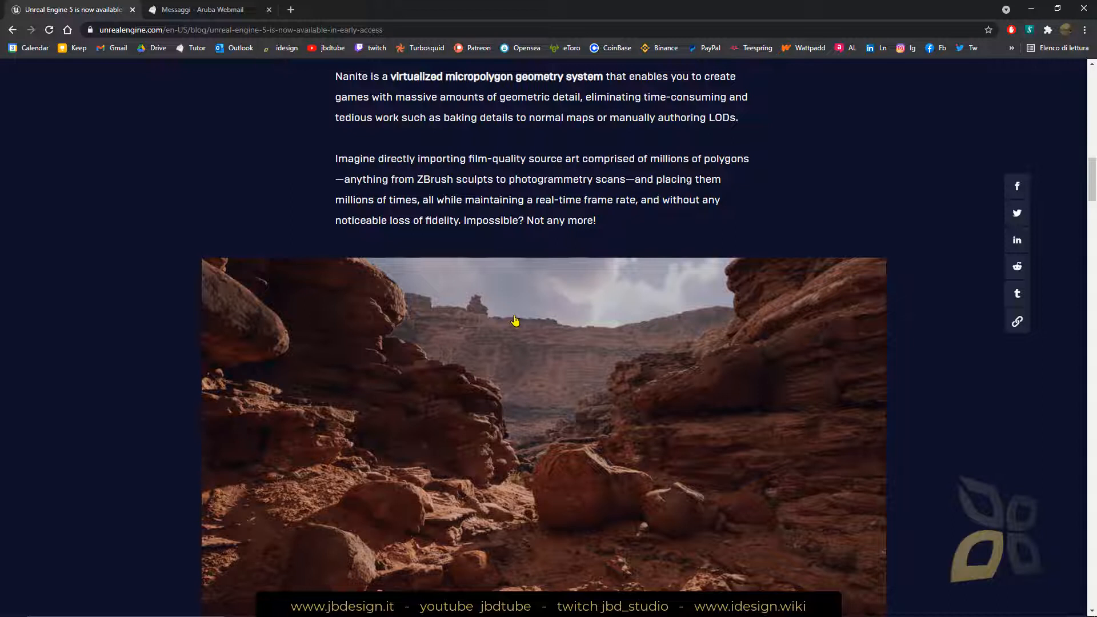
{"action": "mouse_move", "coordinate": [528, 269]}
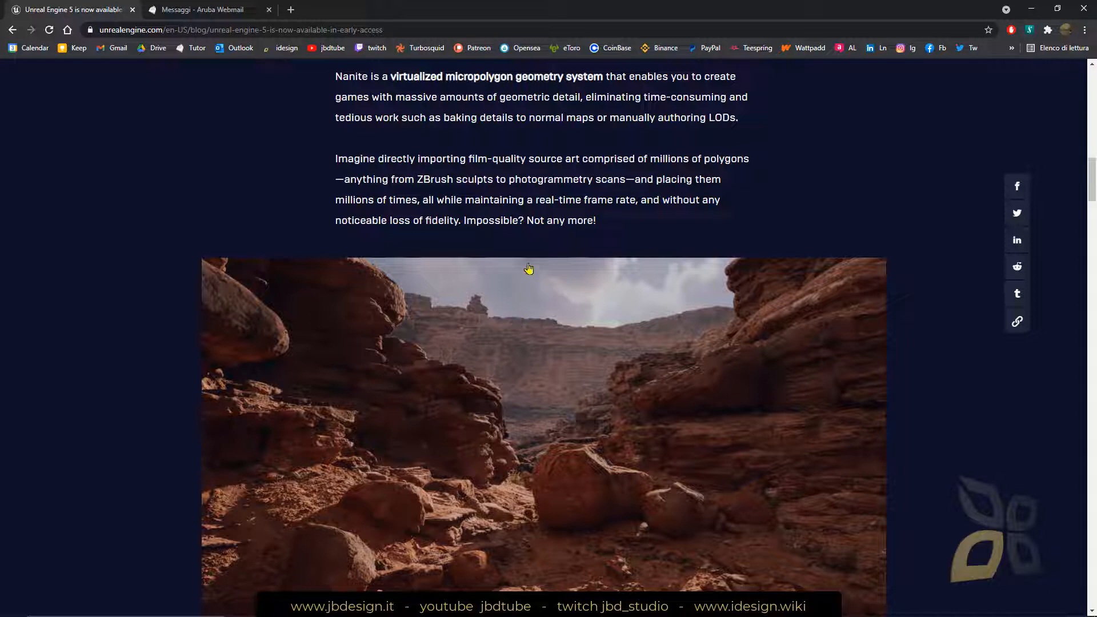
{"action": "mouse_move", "coordinate": [544, 393]}
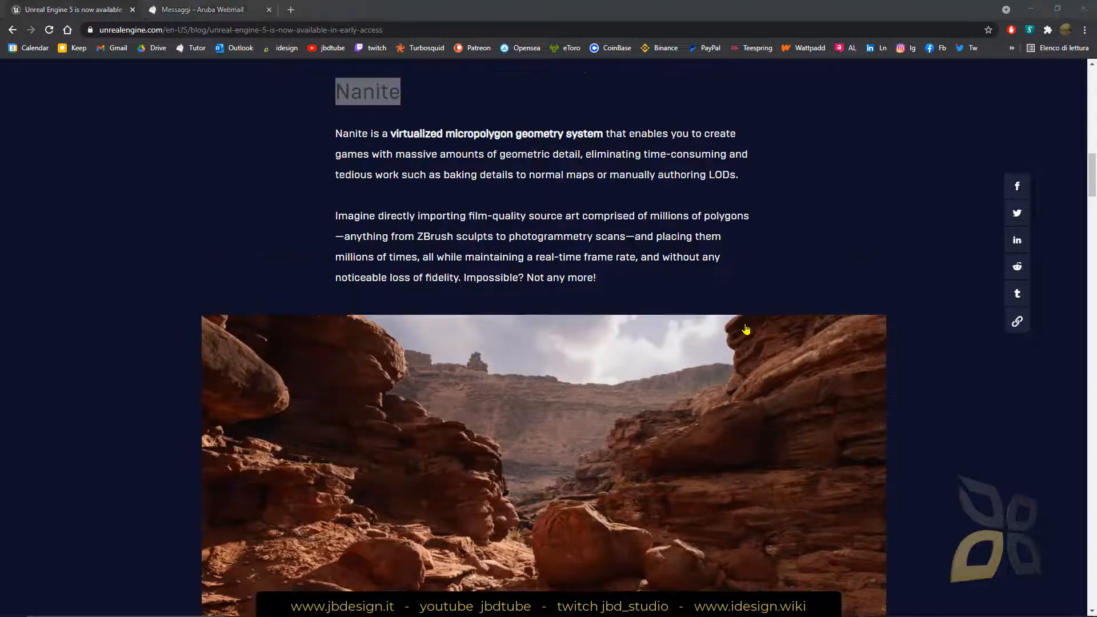
{"action": "mouse_move", "coordinate": [526, 274]}
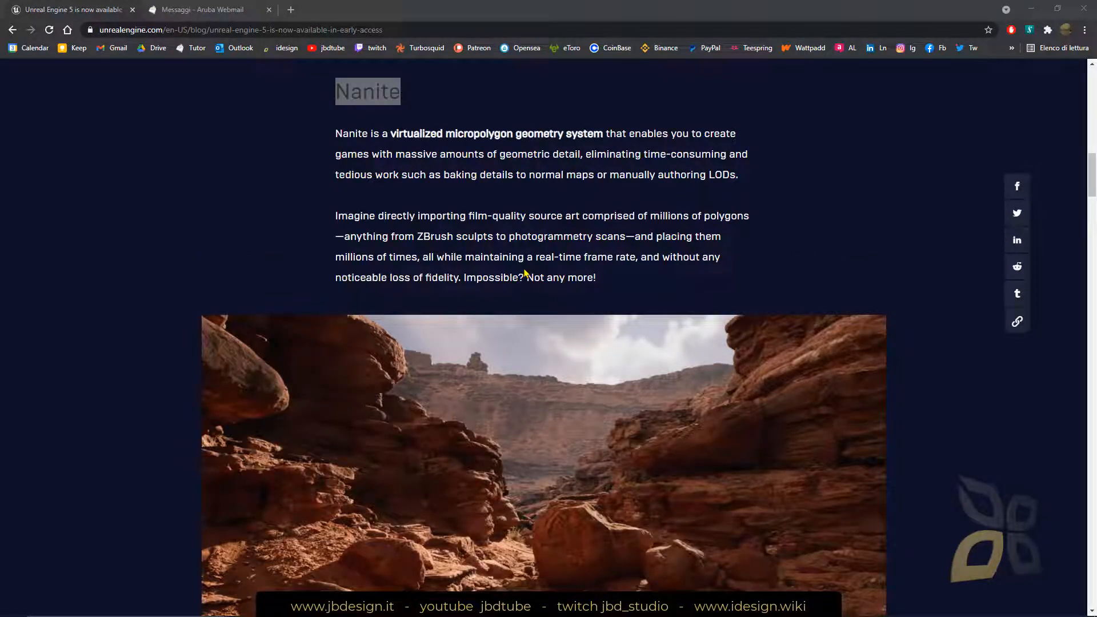
{"action": "mouse_move", "coordinate": [543, 234]}
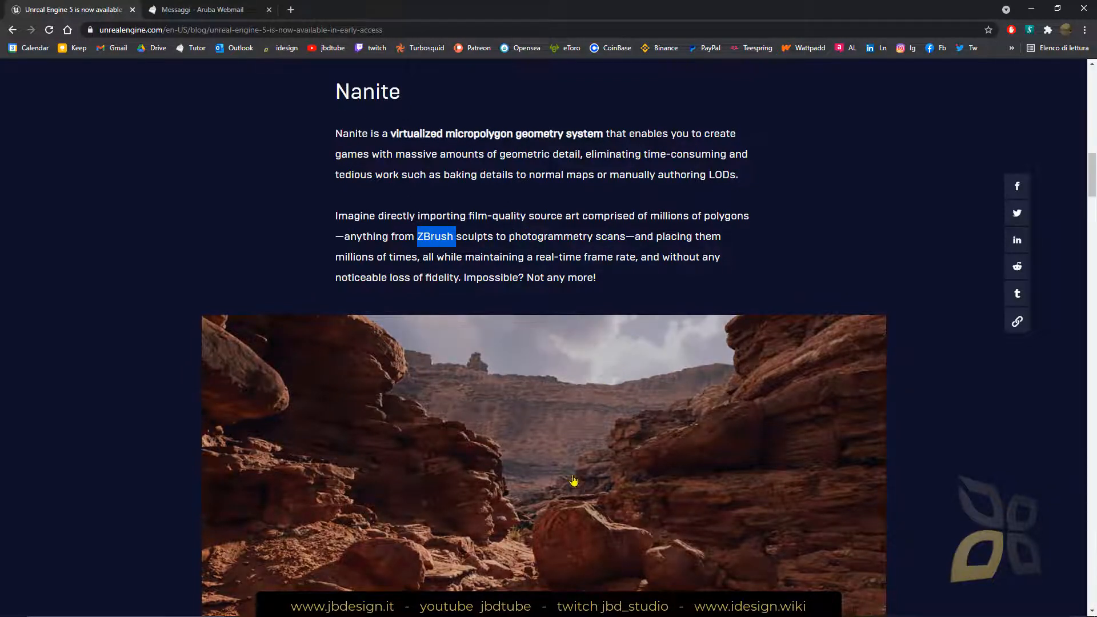
{"action": "scroll", "scroll_direction": "down", "scroll_amount": 3}
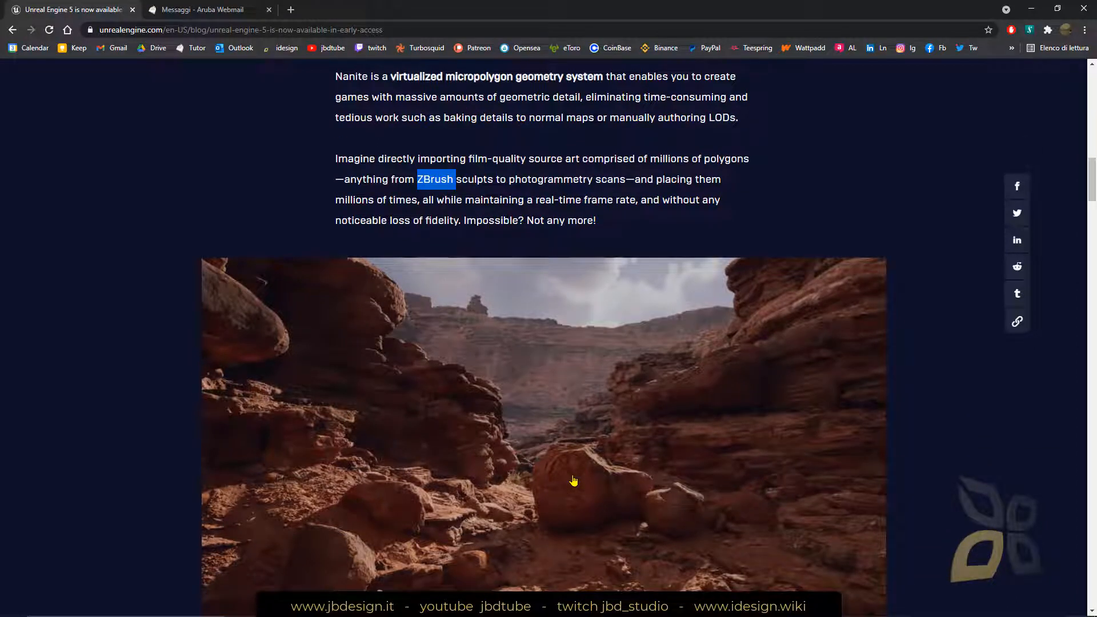
{"action": "mouse_move", "coordinate": [569, 477]}
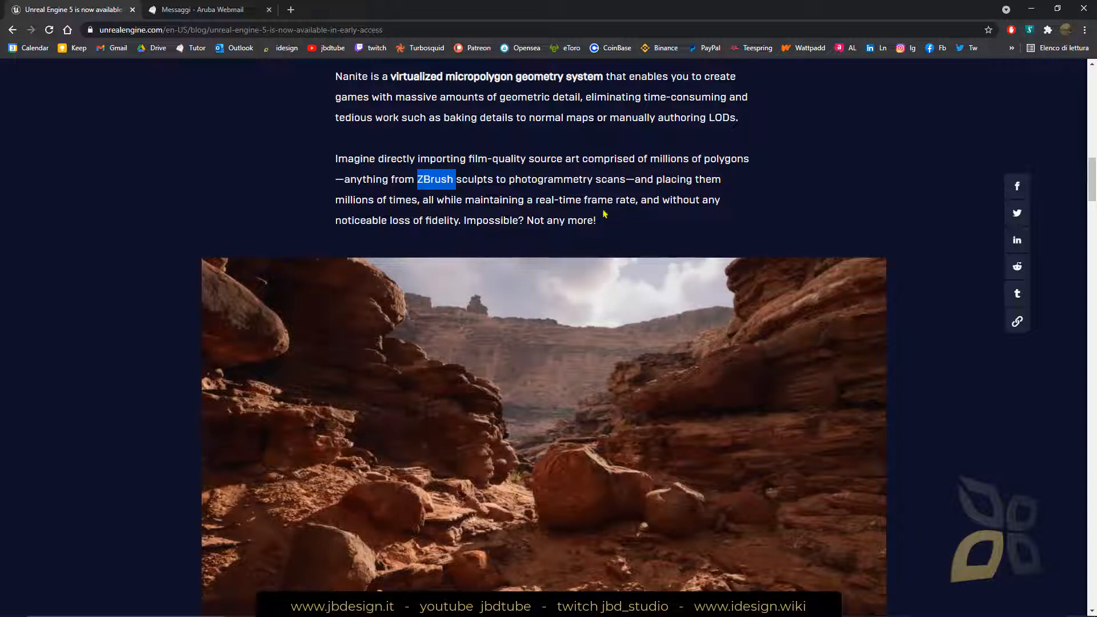
- Highlight 'dynamic global illumination solution' in the Lumen section and continue to its canyon image
{"action": "scroll", "scroll_direction": "down", "scroll_amount": 3}
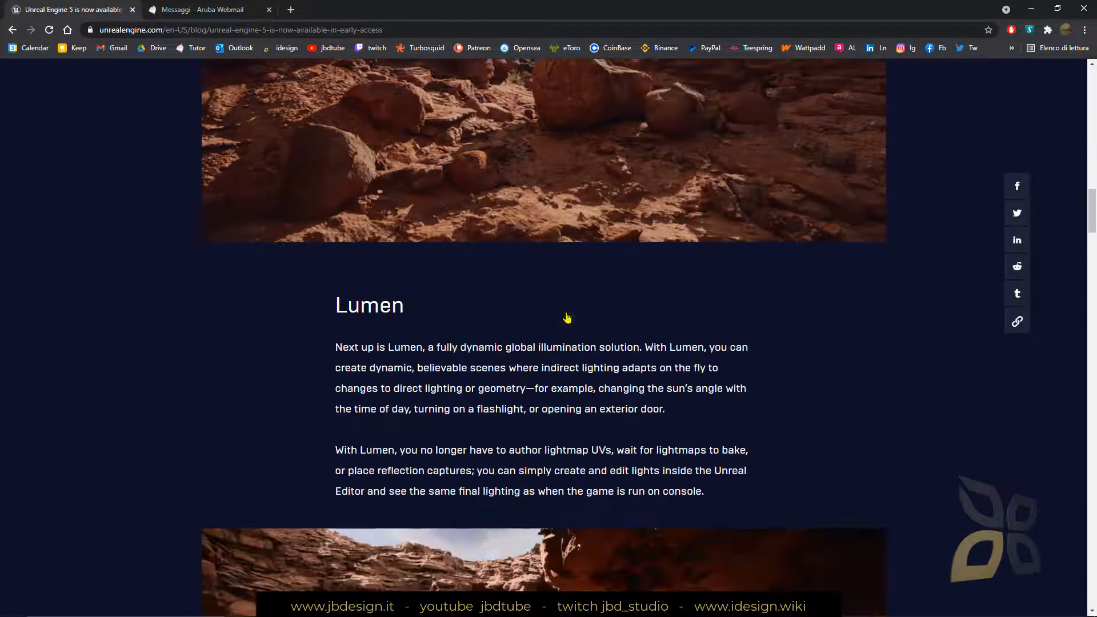
{"action": "scroll", "scroll_direction": "down", "scroll_amount": 3}
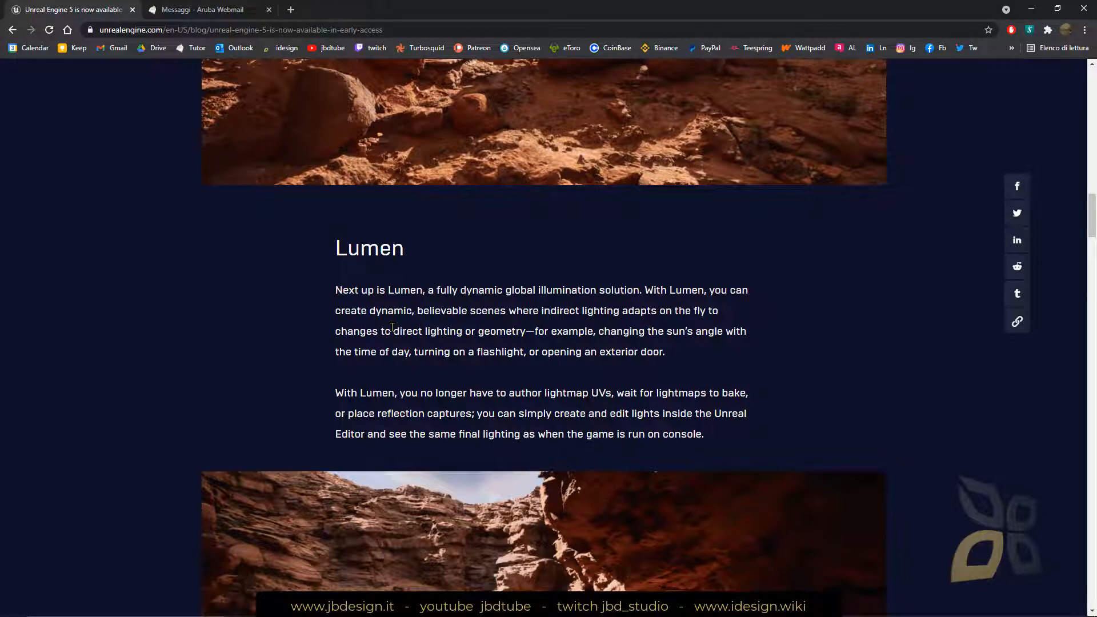
{"action": "mouse_move", "coordinate": [491, 364]}
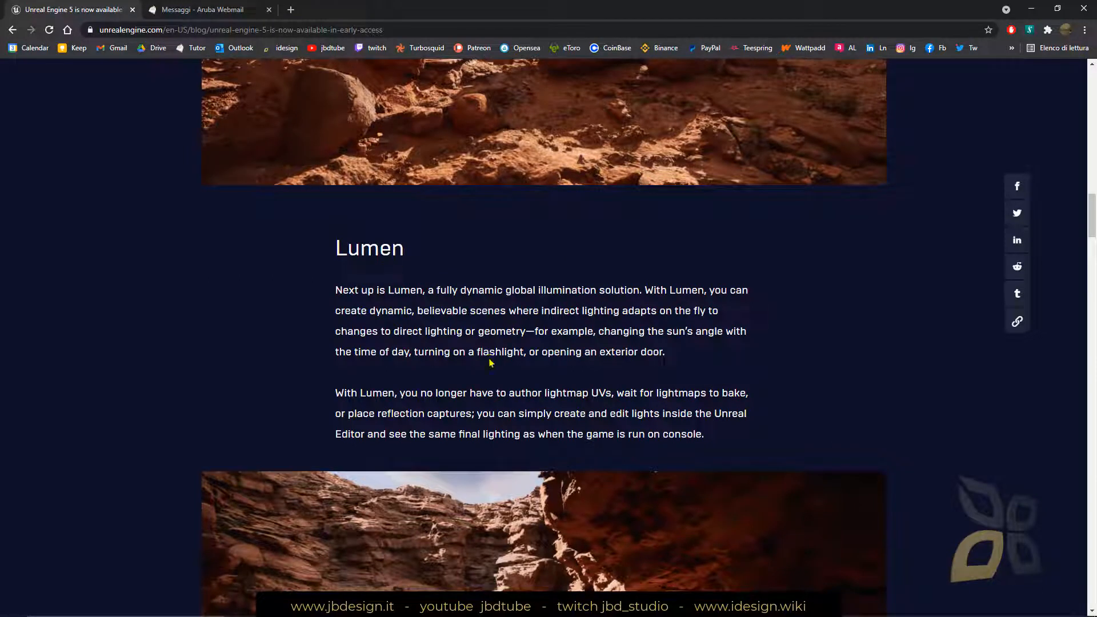
{"action": "left_click_drag", "start_coordinate": [460, 289], "coordinate": [632, 289]}
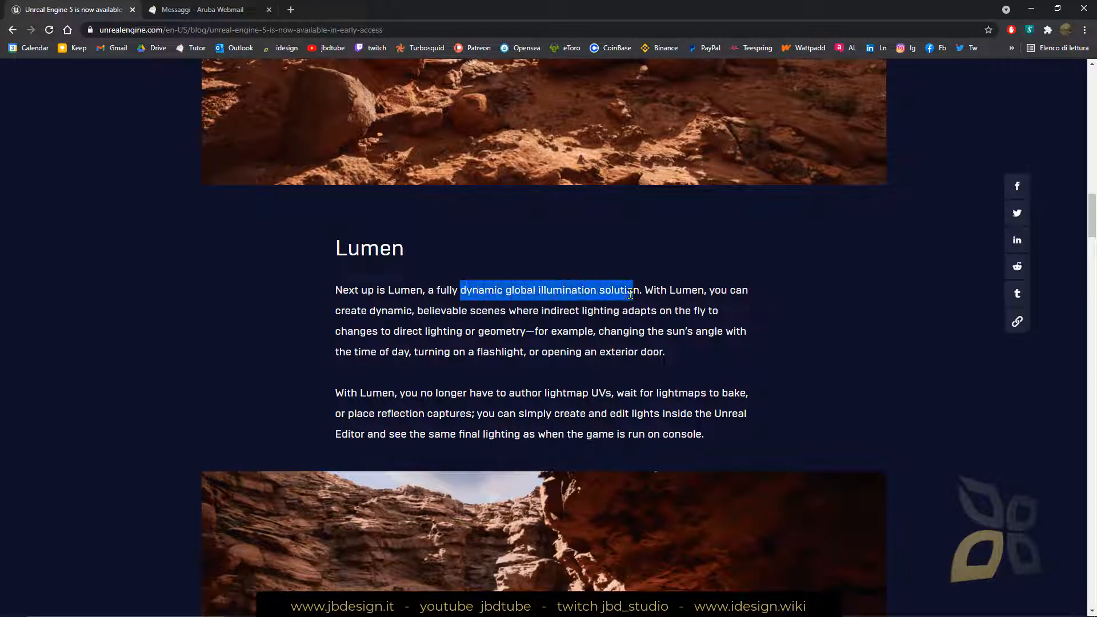
{"action": "scroll", "scroll_direction": "down", "scroll_amount": 3}
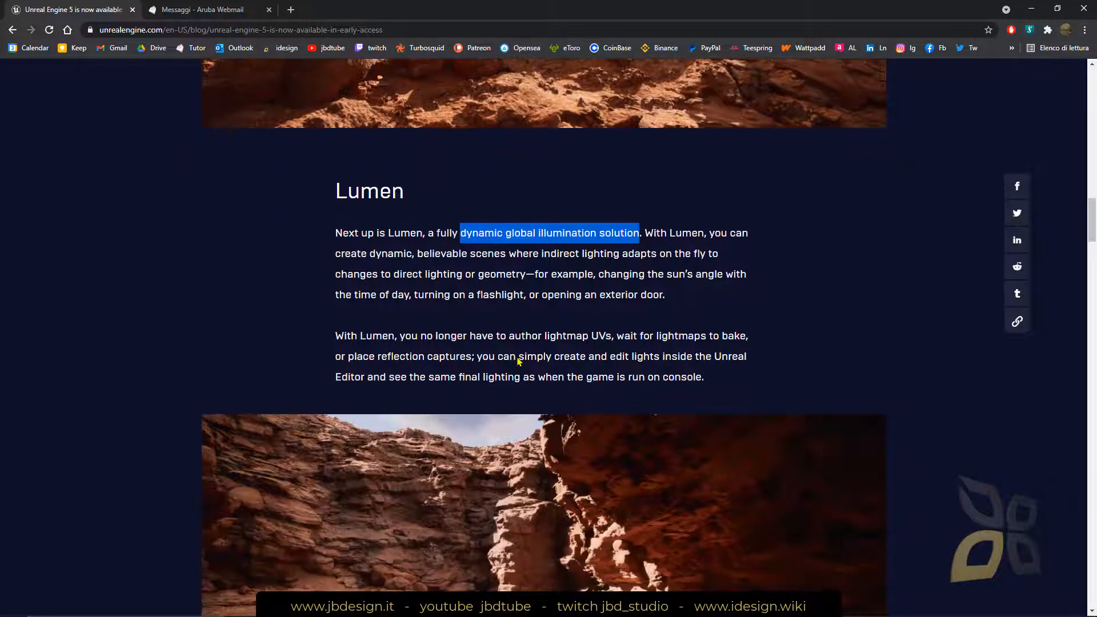
{"action": "mouse_move", "coordinate": [442, 309]}
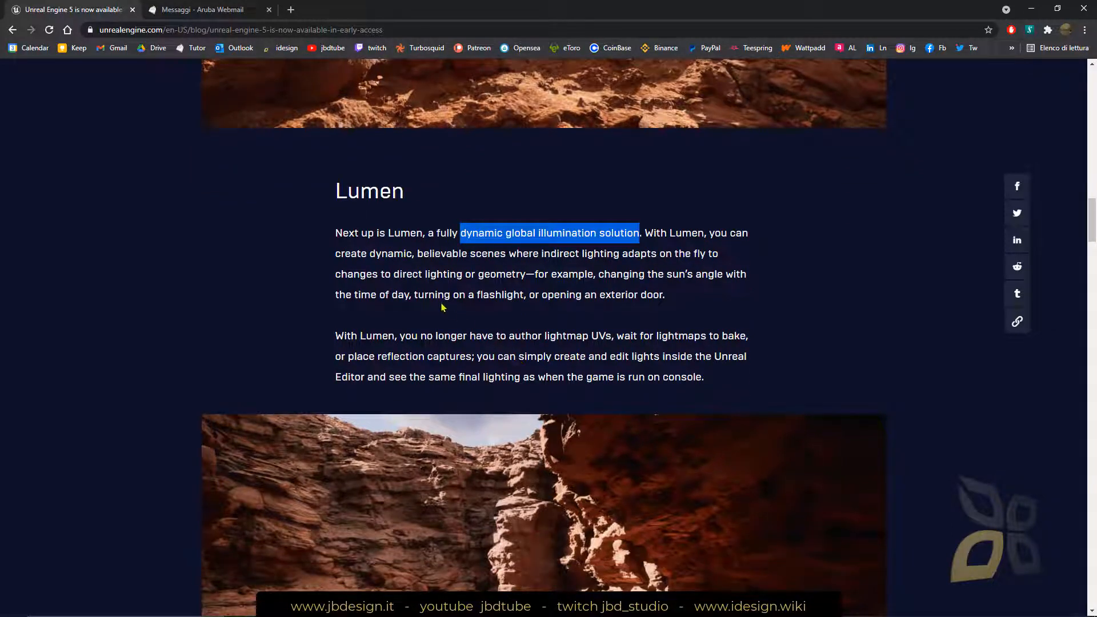
{"action": "scroll", "scroll_direction": "down", "scroll_amount": 3}
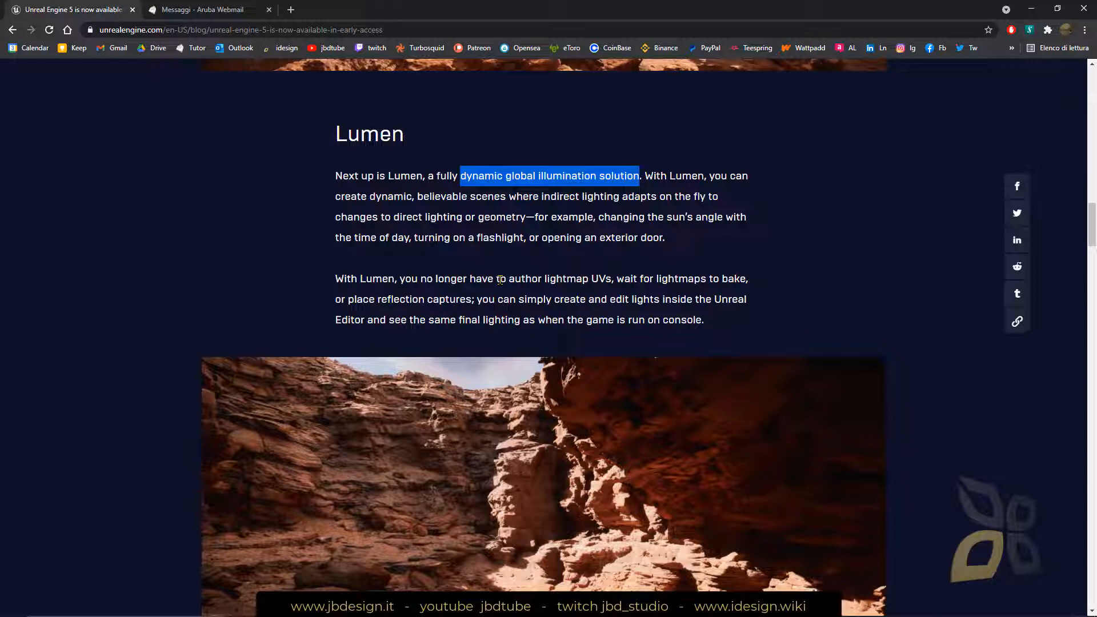
{"action": "scroll", "scroll_direction": "down", "scroll_amount": 3}
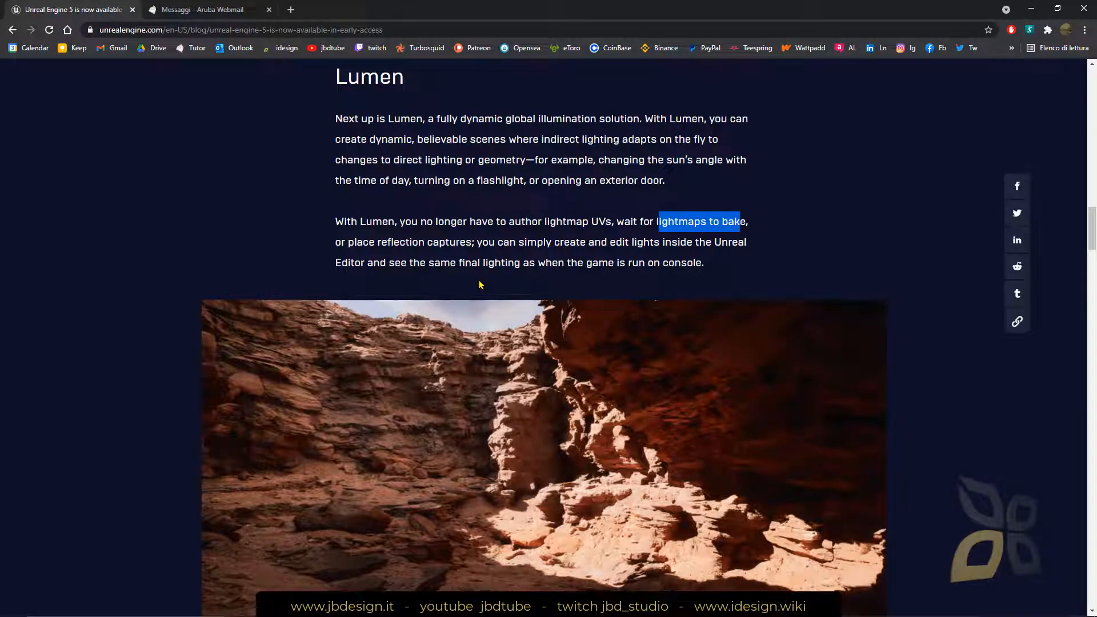
{"action": "scroll", "scroll_direction": "down", "scroll_amount": 3}
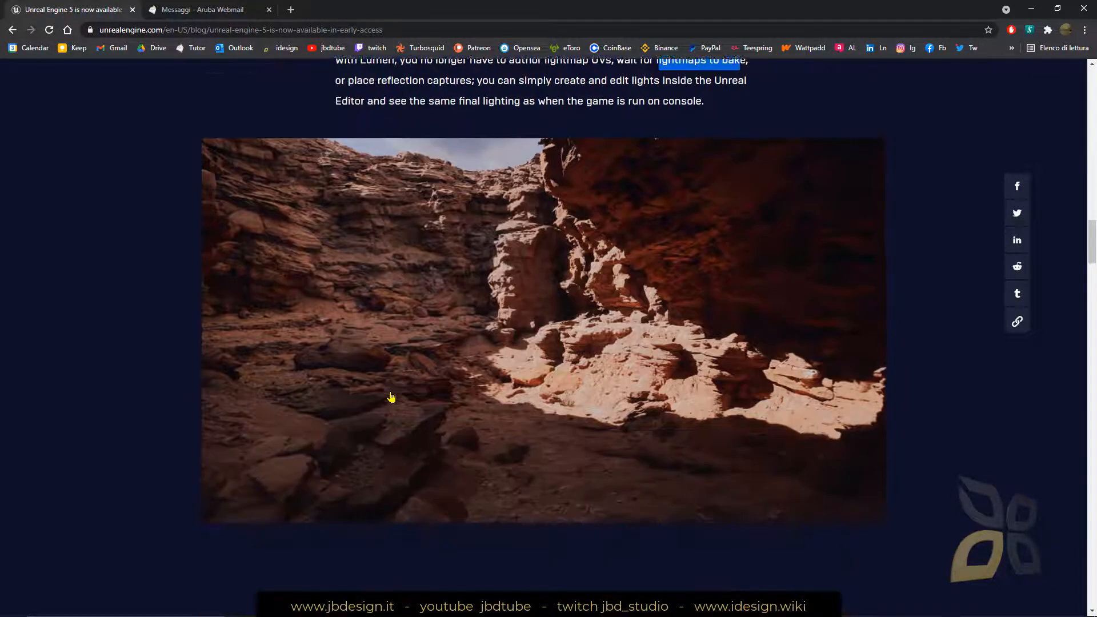
- Scroll through the Open worlds paragraphs down to the desert landscape screenshot
{"action": "scroll", "scroll_direction": "down", "scroll_amount": 3}
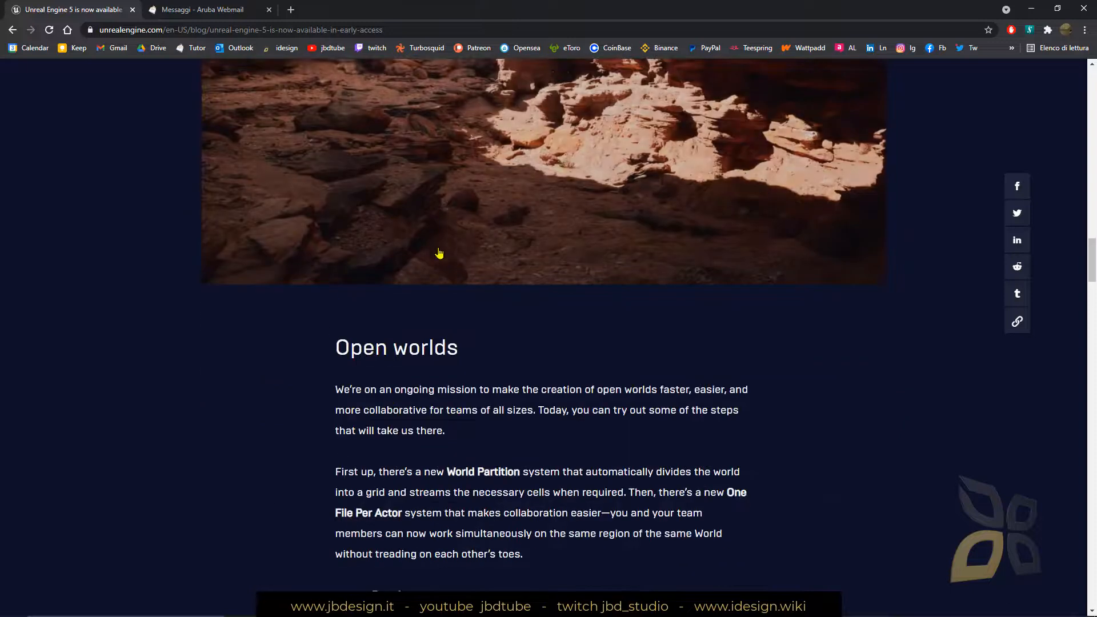
{"action": "scroll", "scroll_direction": "down", "scroll_amount": 3}
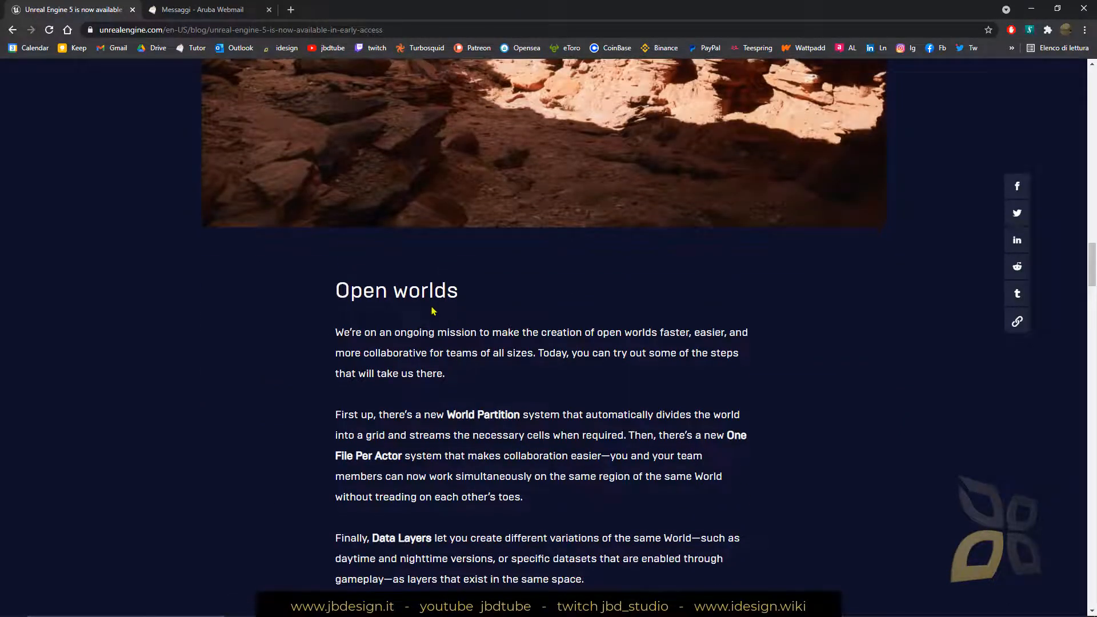
{"action": "scroll", "scroll_direction": "down", "scroll_amount": 3}
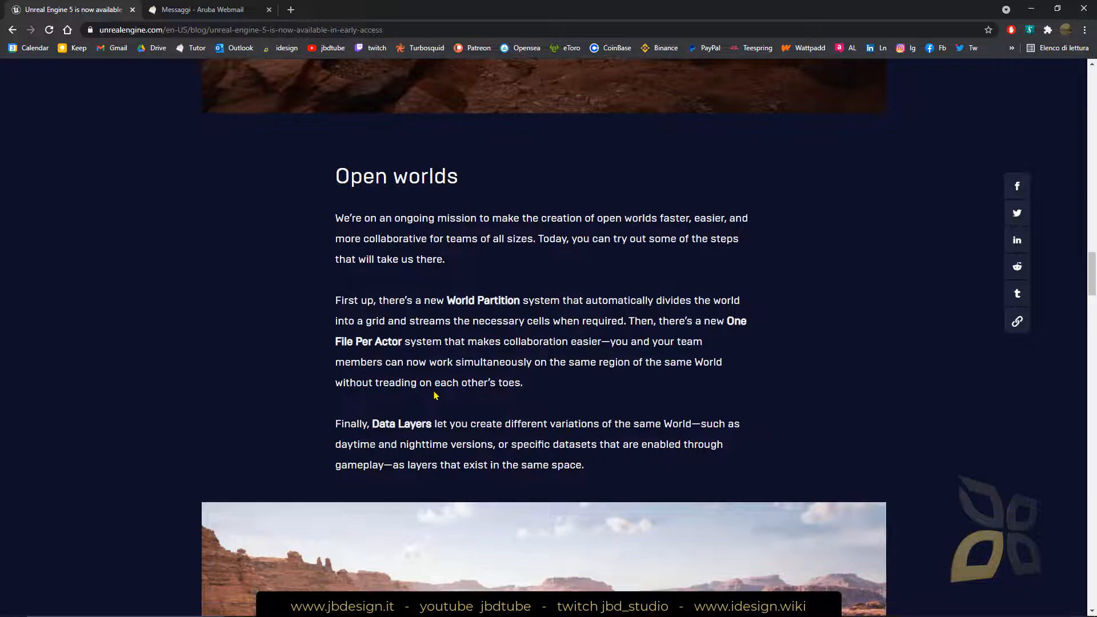
{"action": "scroll", "scroll_direction": "down", "scroll_amount": 3}
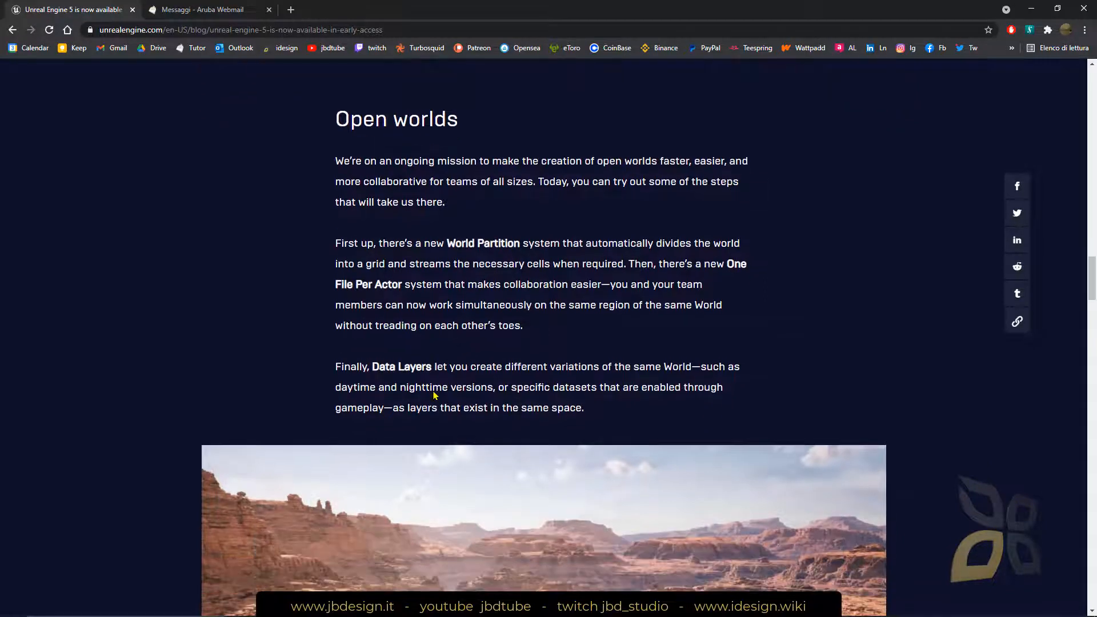
{"action": "scroll", "scroll_direction": "down", "scroll_amount": 3}
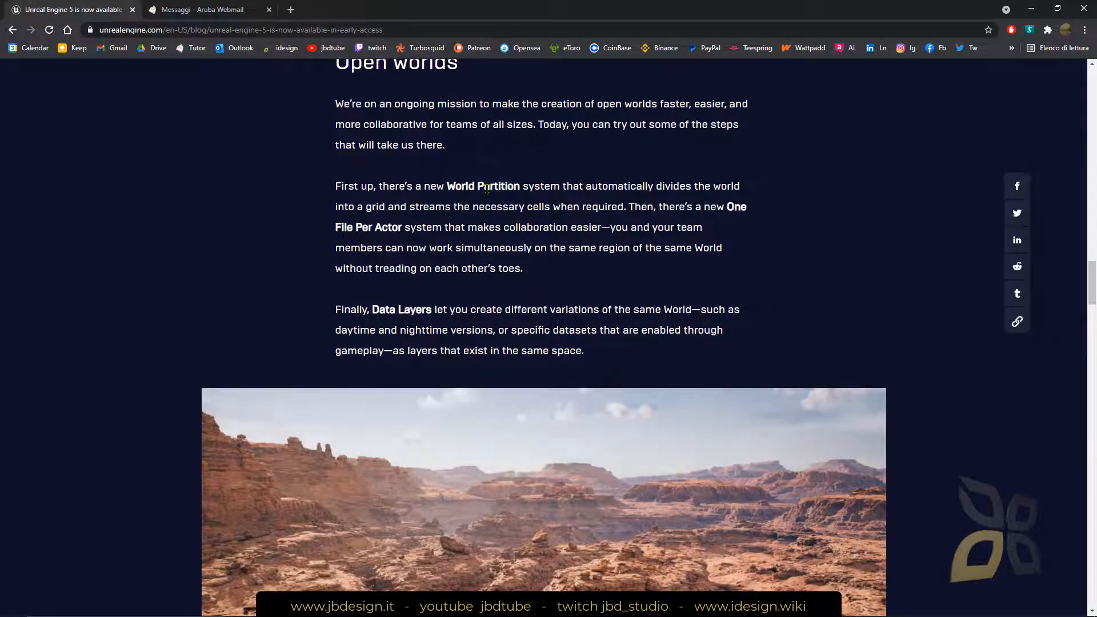
{"action": "scroll", "scroll_direction": "down", "scroll_amount": 3}
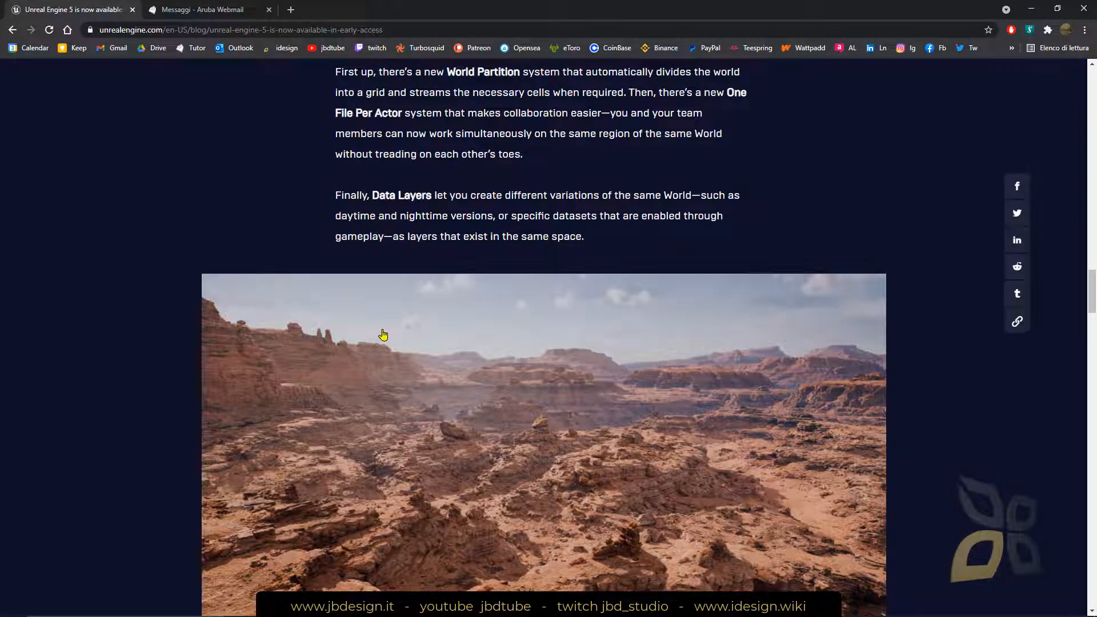
{"action": "mouse_move", "coordinate": [393, 247]}
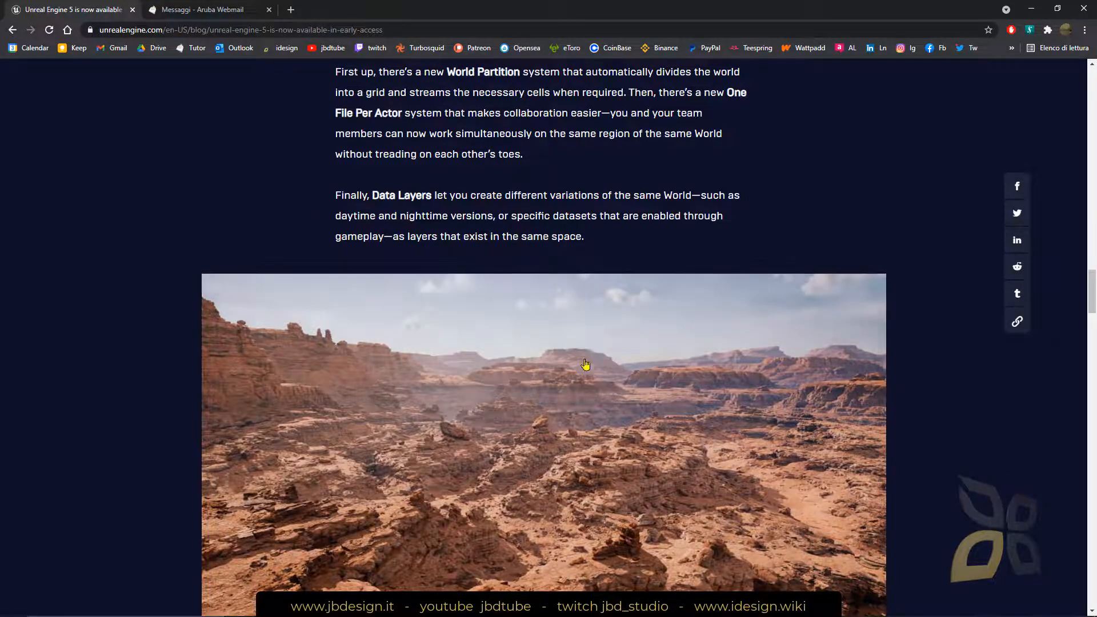
- Read the Animation section, highlighting 'pose them in Sequencer', and reach the MetaSounds heading
{"action": "scroll", "scroll_direction": "down", "scroll_amount": 3}
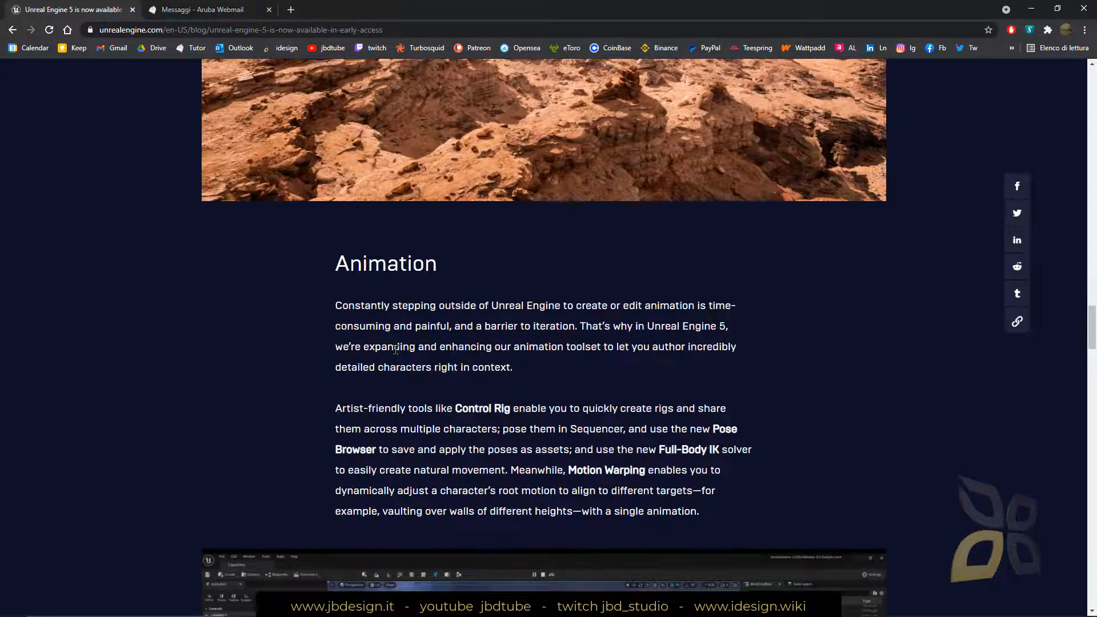
{"action": "scroll", "scroll_direction": "down", "scroll_amount": 3}
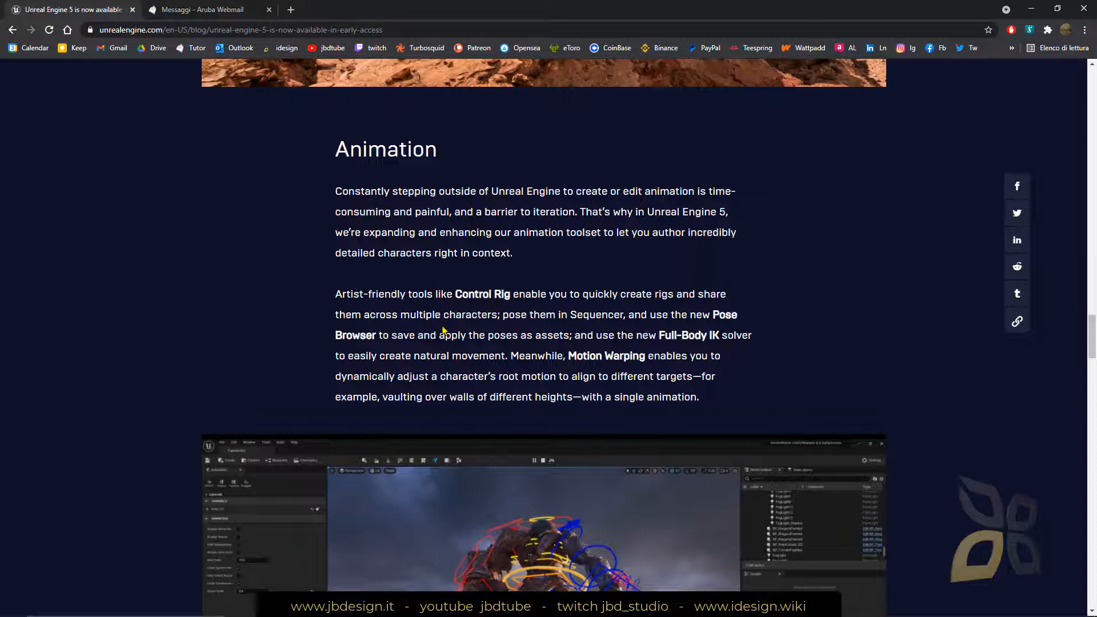
{"action": "scroll", "scroll_direction": "down", "scroll_amount": 3}
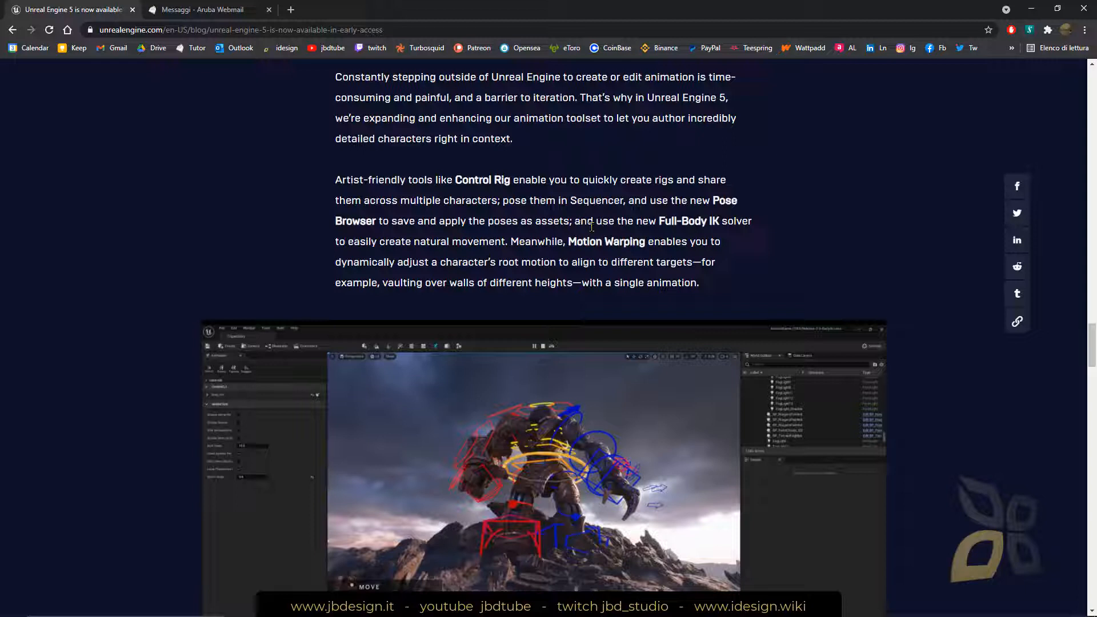
{"action": "double_click", "coordinate": [645, 180]}
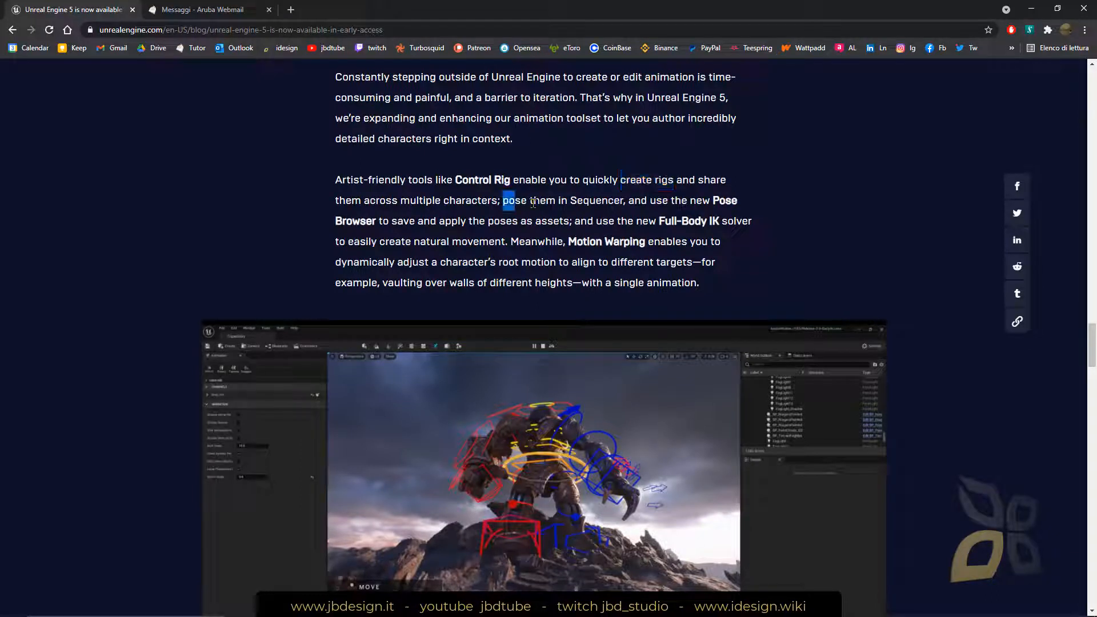
{"action": "left_click_drag", "start_coordinate": [503, 200], "coordinate": [622, 200]}
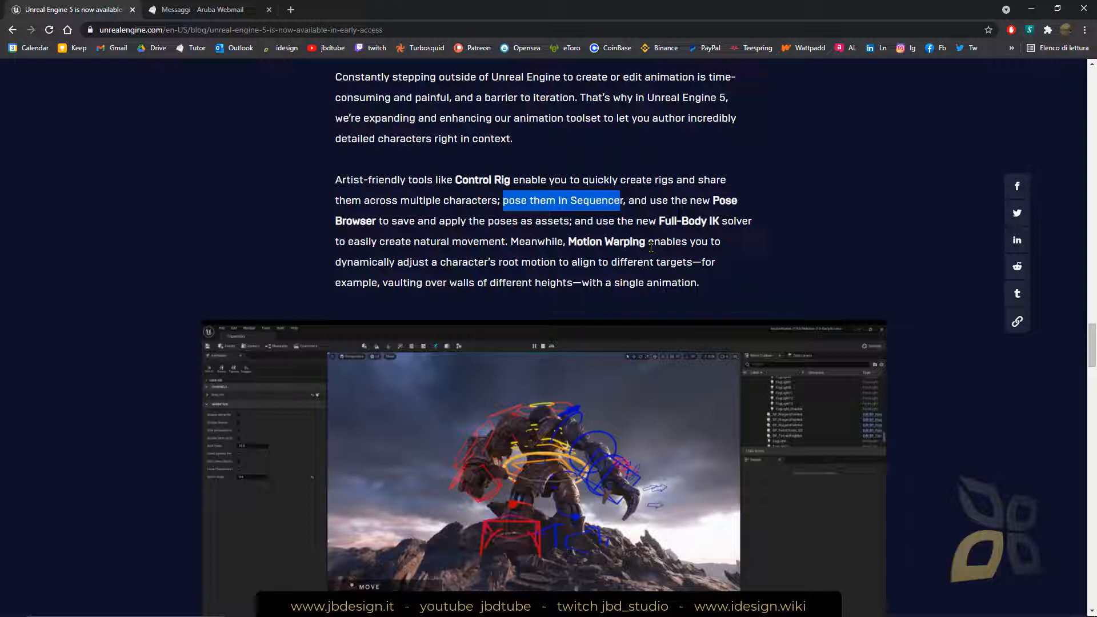
{"action": "scroll", "scroll_direction": "down", "scroll_amount": 3}
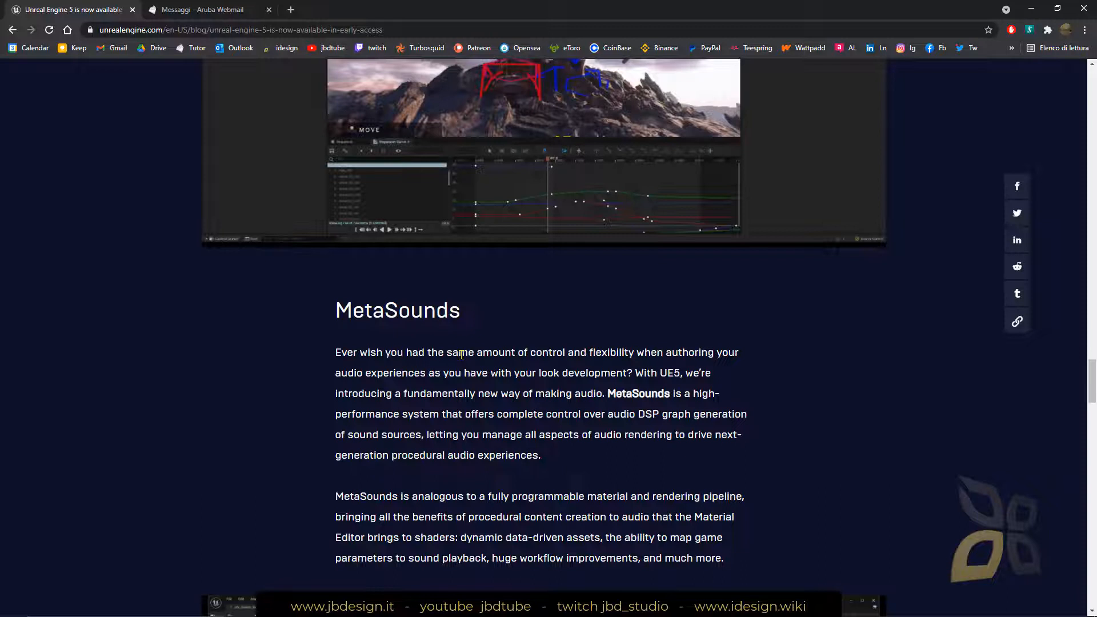
- Scroll through MetaSounds and Enhanced Editor UI & workflow to the Get started heading
{"action": "scroll", "scroll_direction": "down", "scroll_amount": 3}
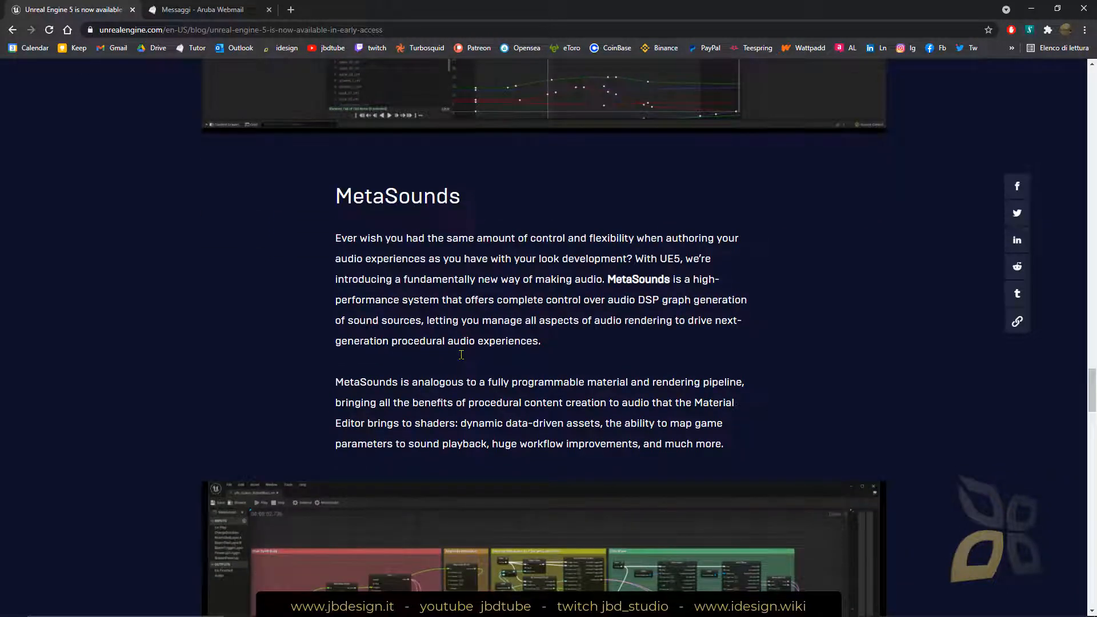
{"action": "mouse_move", "coordinate": [459, 295]}
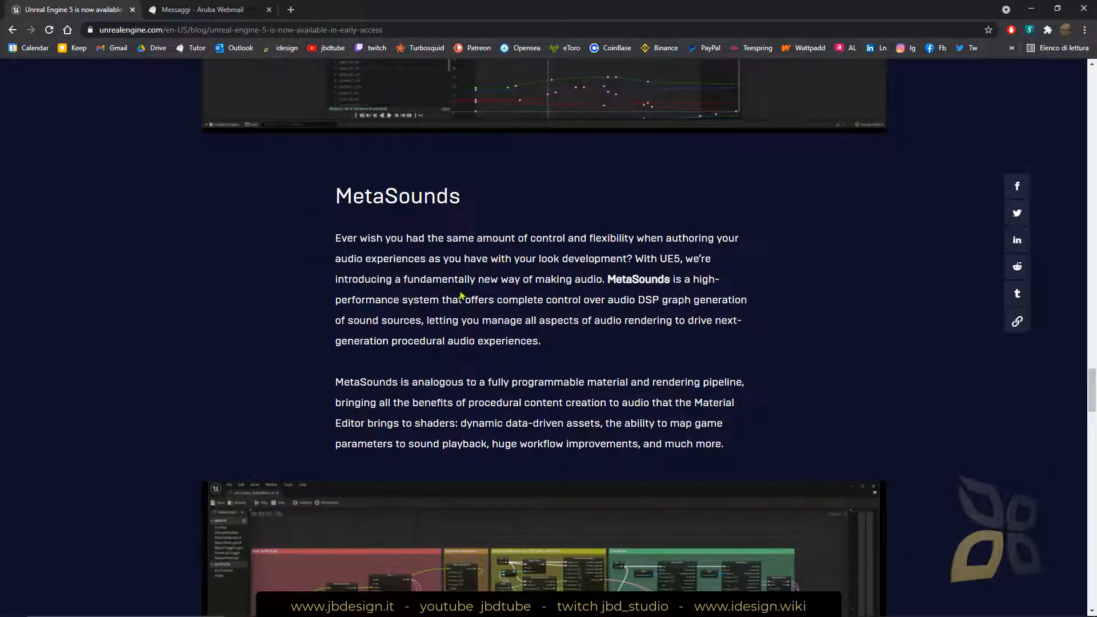
{"action": "mouse_move", "coordinate": [469, 292]}
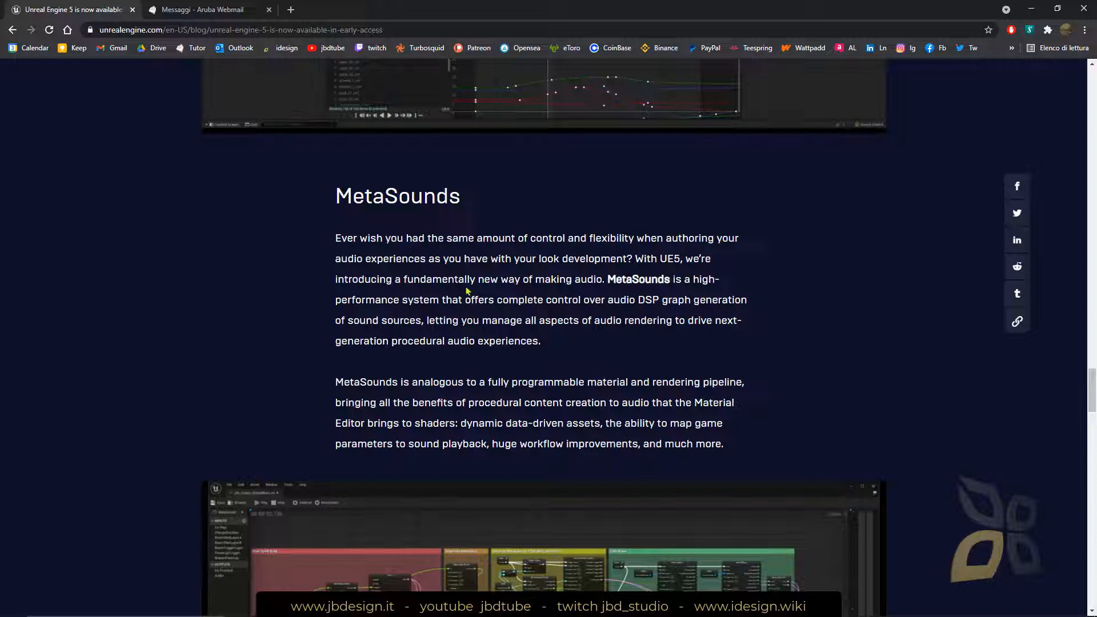
{"action": "mouse_move", "coordinate": [567, 293]}
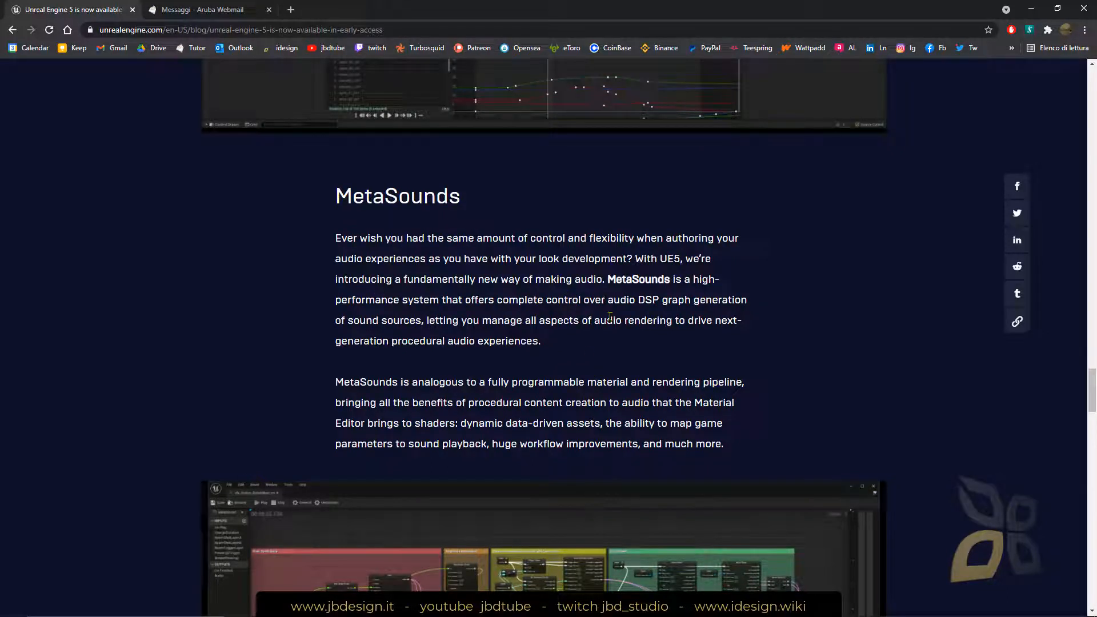
{"action": "mouse_move", "coordinate": [548, 349]}
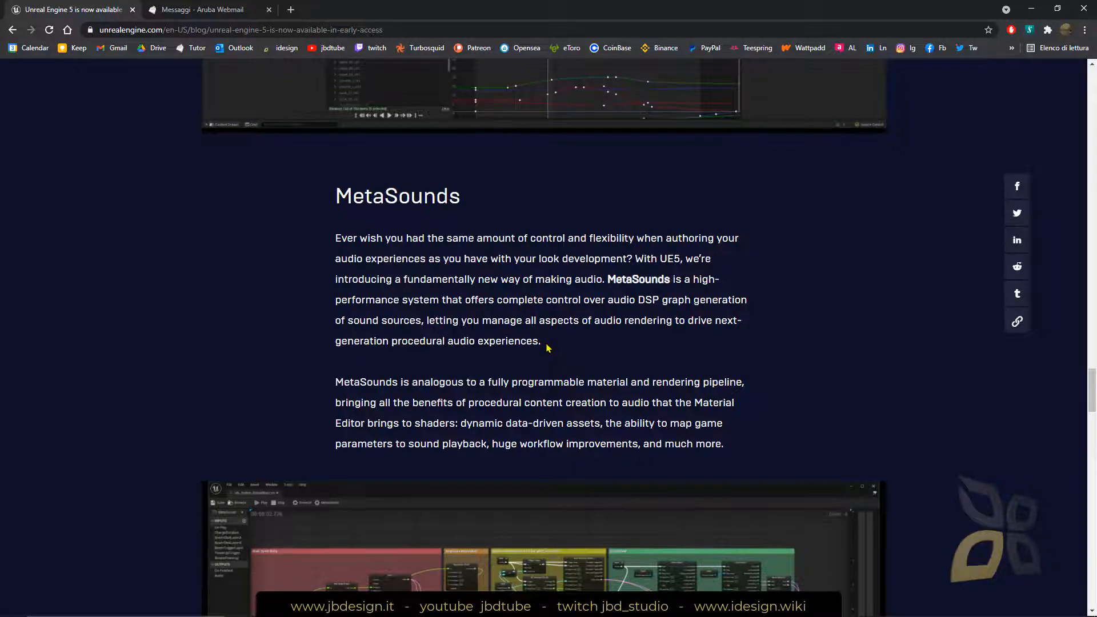
{"action": "scroll", "scroll_direction": "down", "scroll_amount": 3}
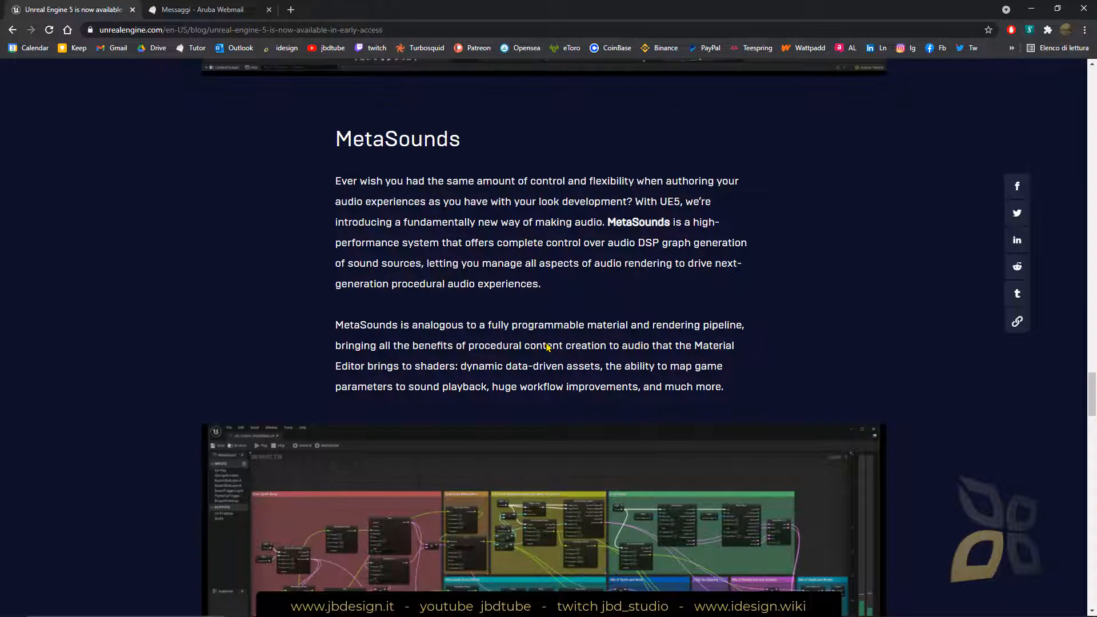
{"action": "mouse_move", "coordinate": [519, 302]}
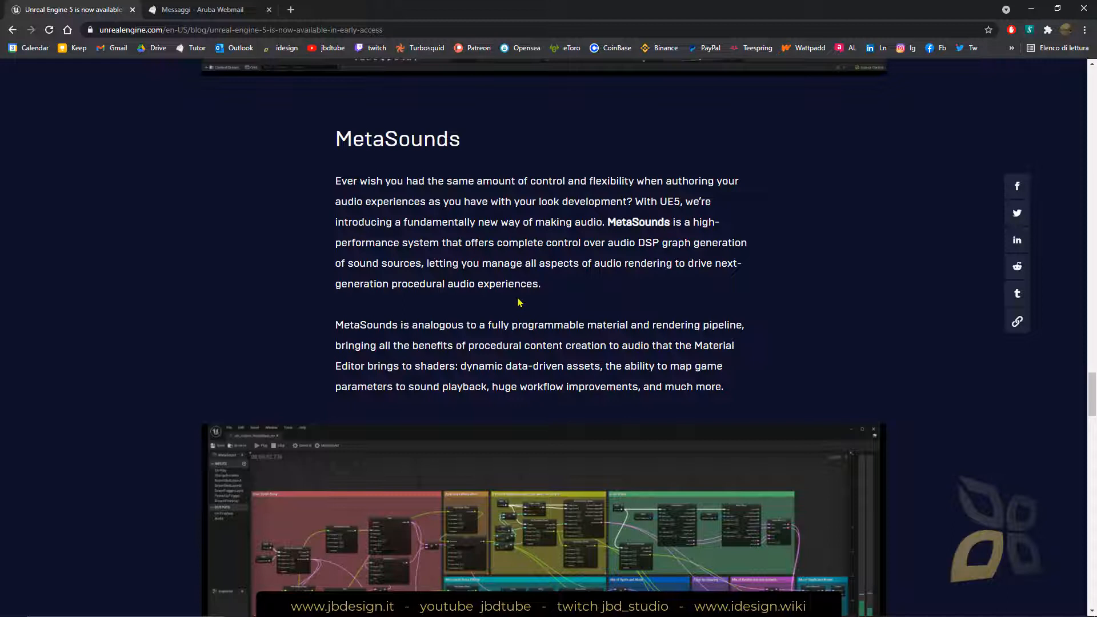
{"action": "scroll", "scroll_direction": "down", "scroll_amount": 3}
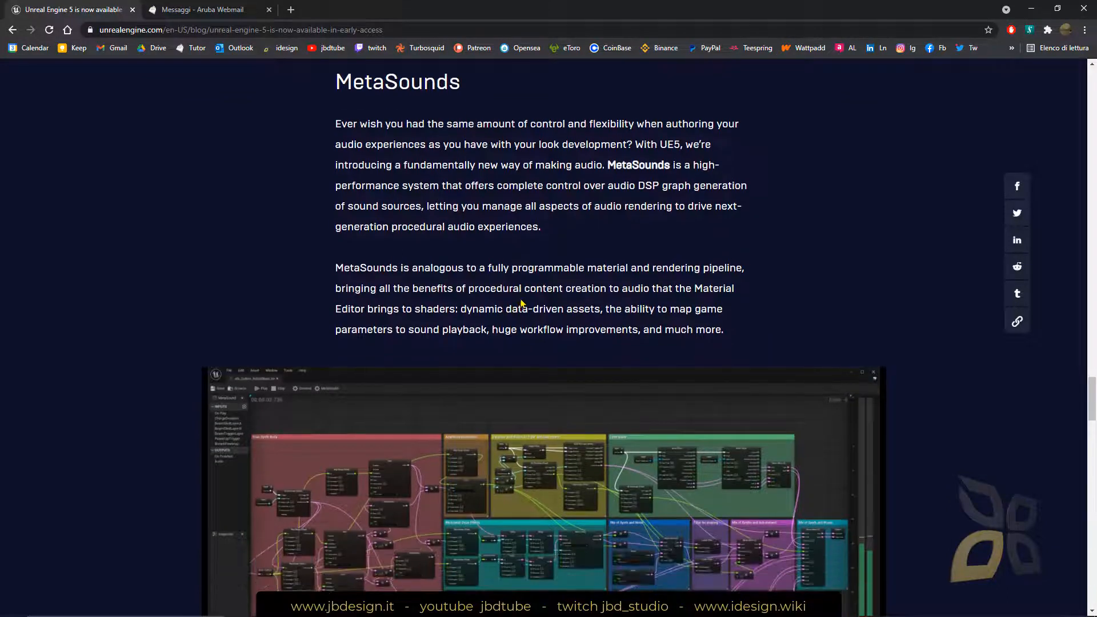
{"action": "mouse_move", "coordinate": [786, 331]}
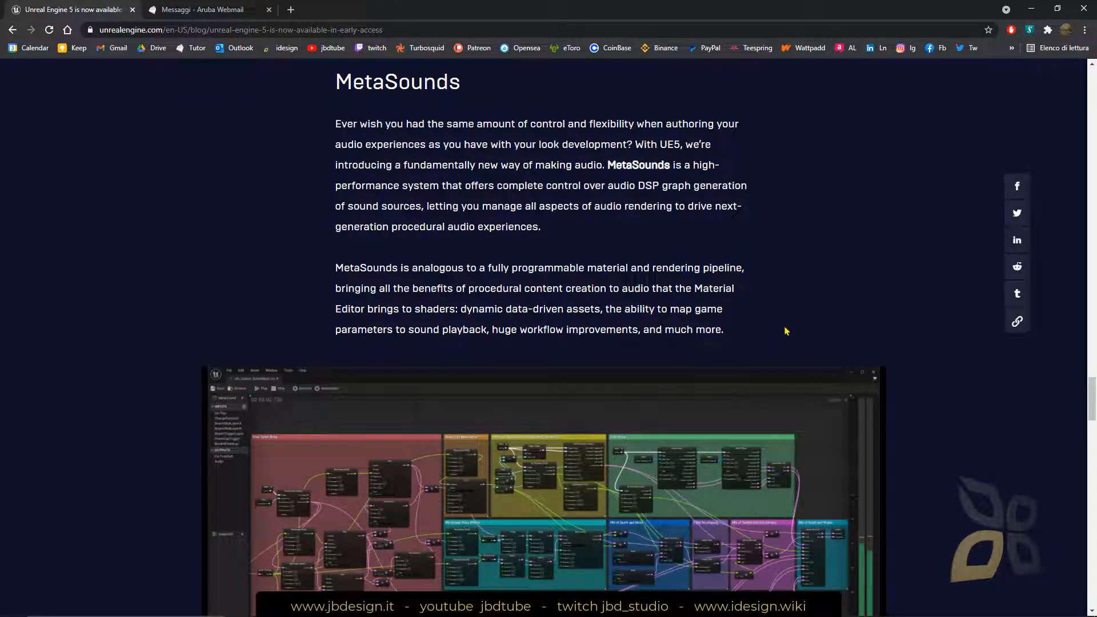
{"action": "scroll", "scroll_direction": "down", "scroll_amount": 3}
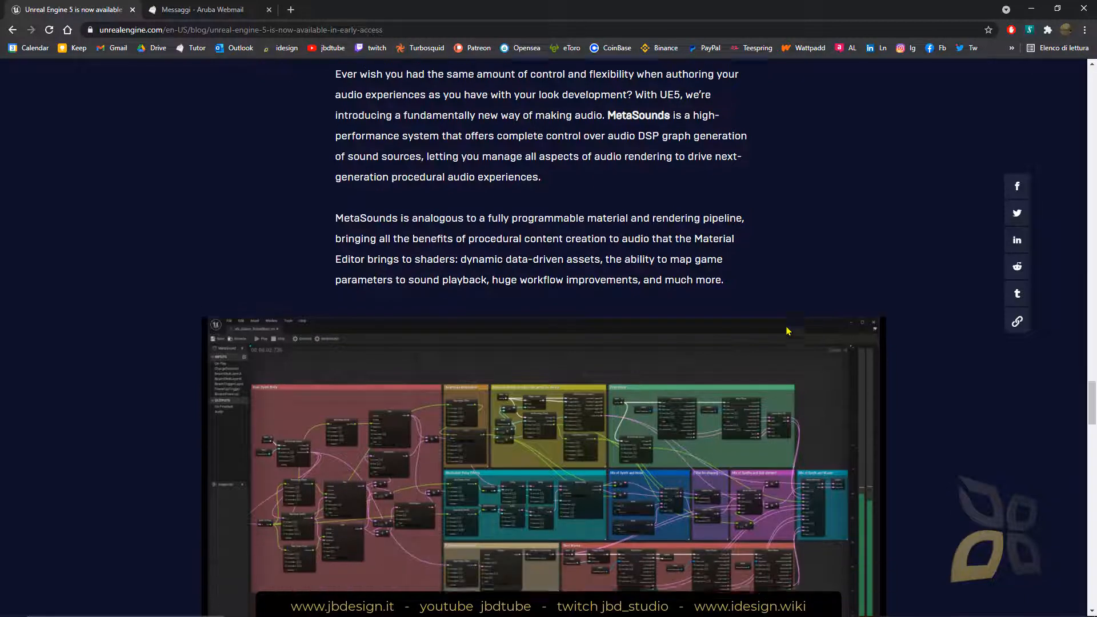
{"action": "scroll", "scroll_direction": "down", "scroll_amount": 3}
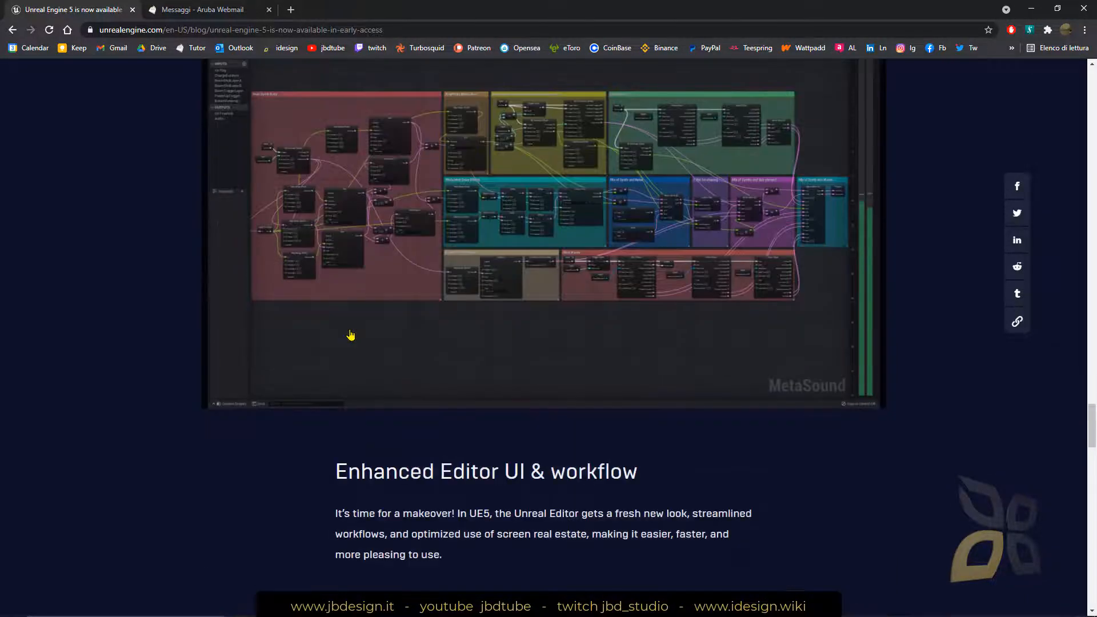
{"action": "scroll", "scroll_direction": "down", "scroll_amount": 3}
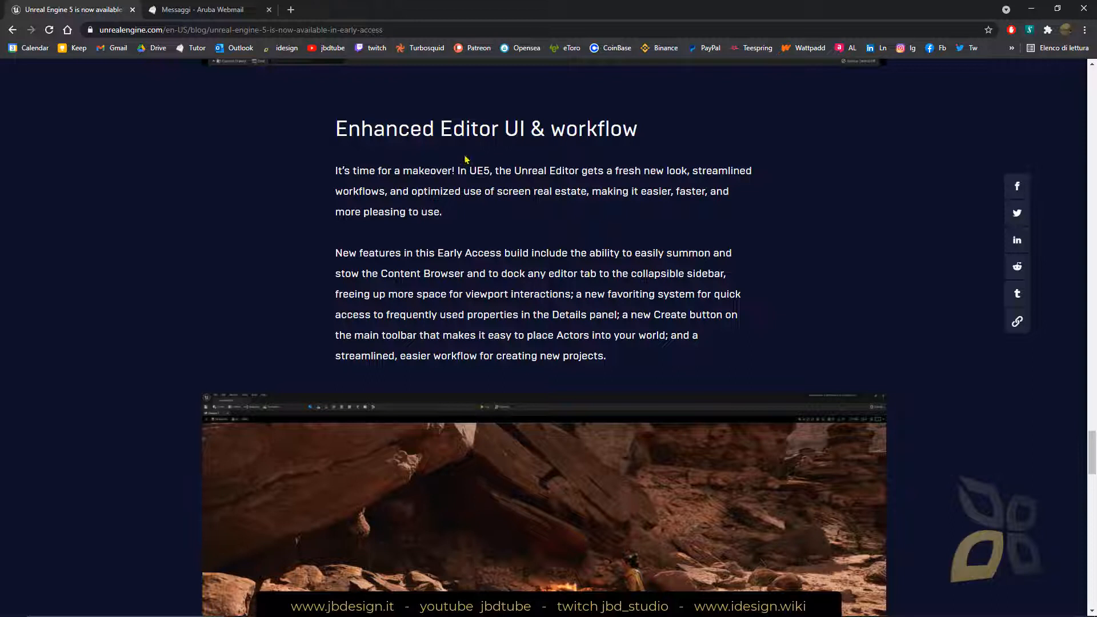
{"action": "mouse_move", "coordinate": [541, 158]}
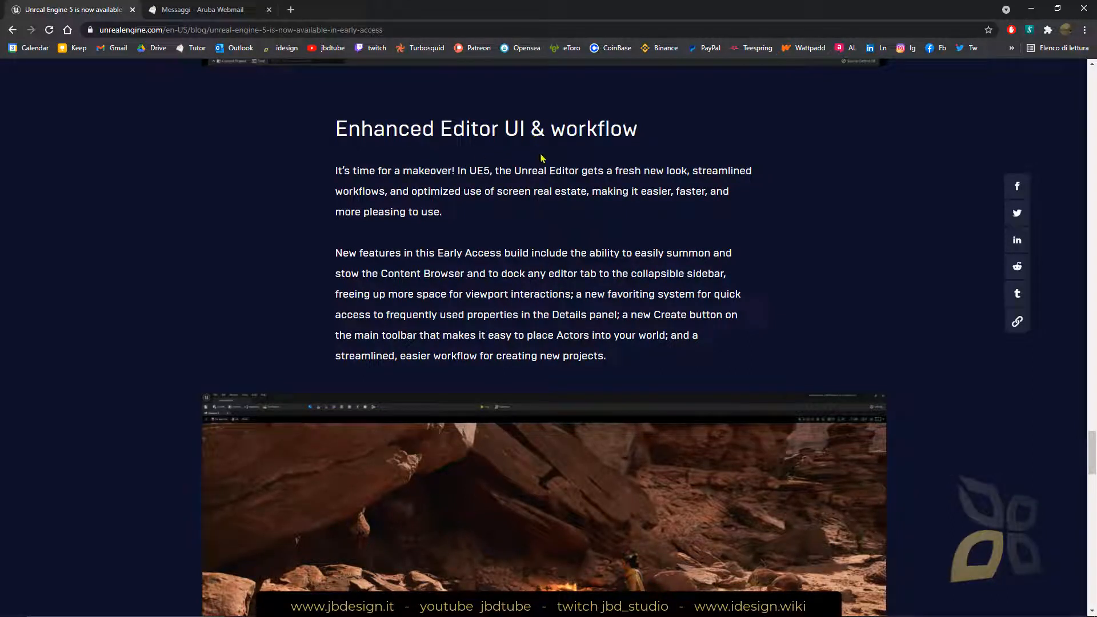
{"action": "mouse_move", "coordinate": [489, 237]}
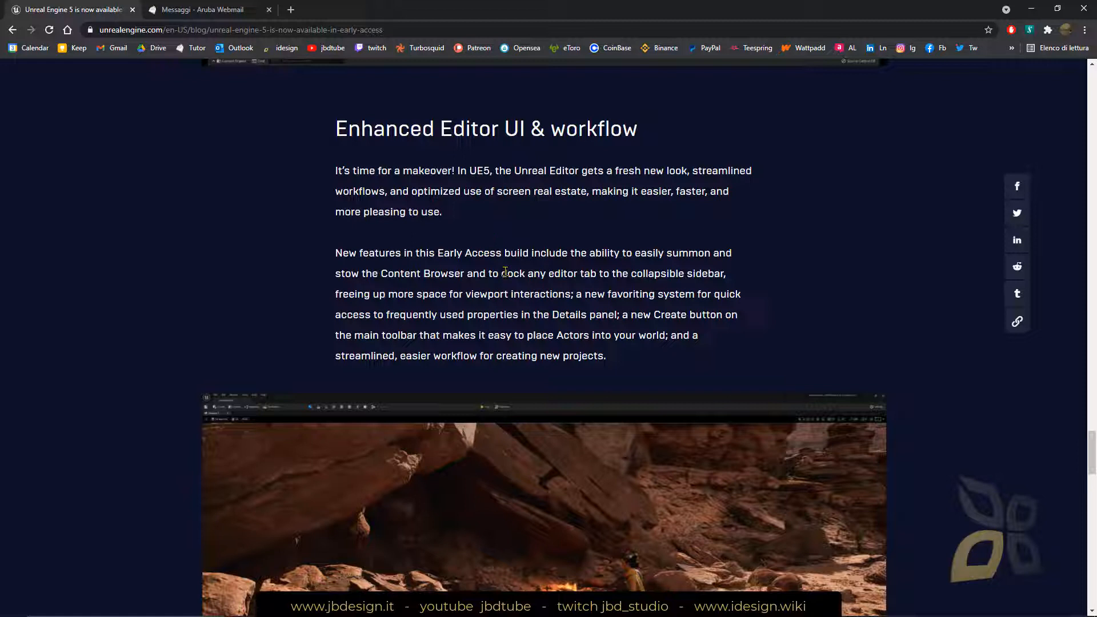
{"action": "scroll", "scroll_direction": "down", "scroll_amount": 3}
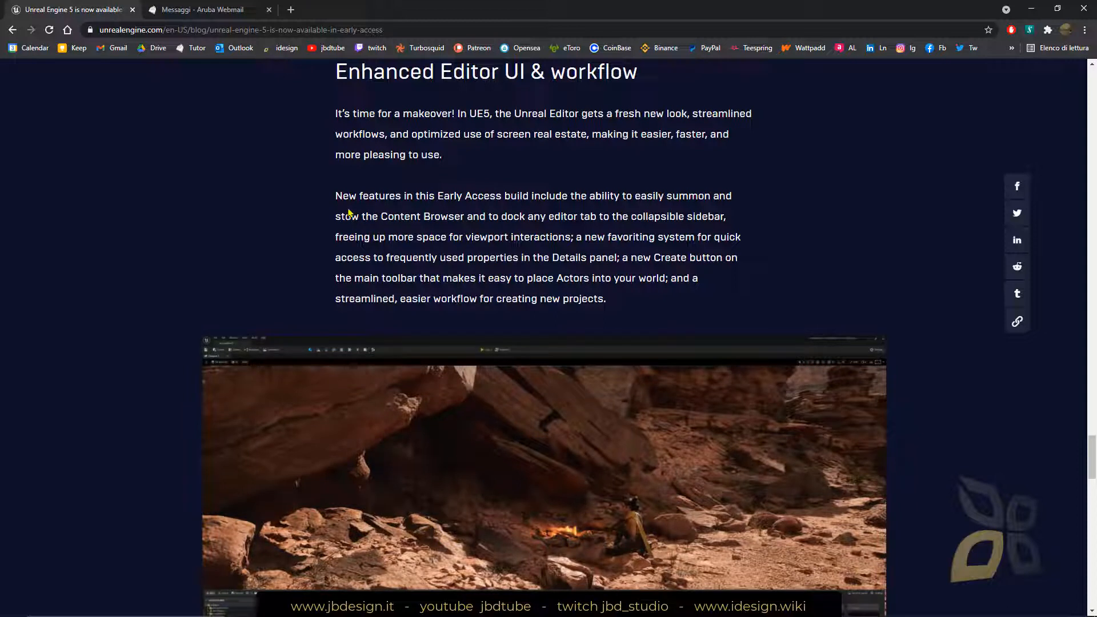
{"action": "mouse_move", "coordinate": [466, 278]}
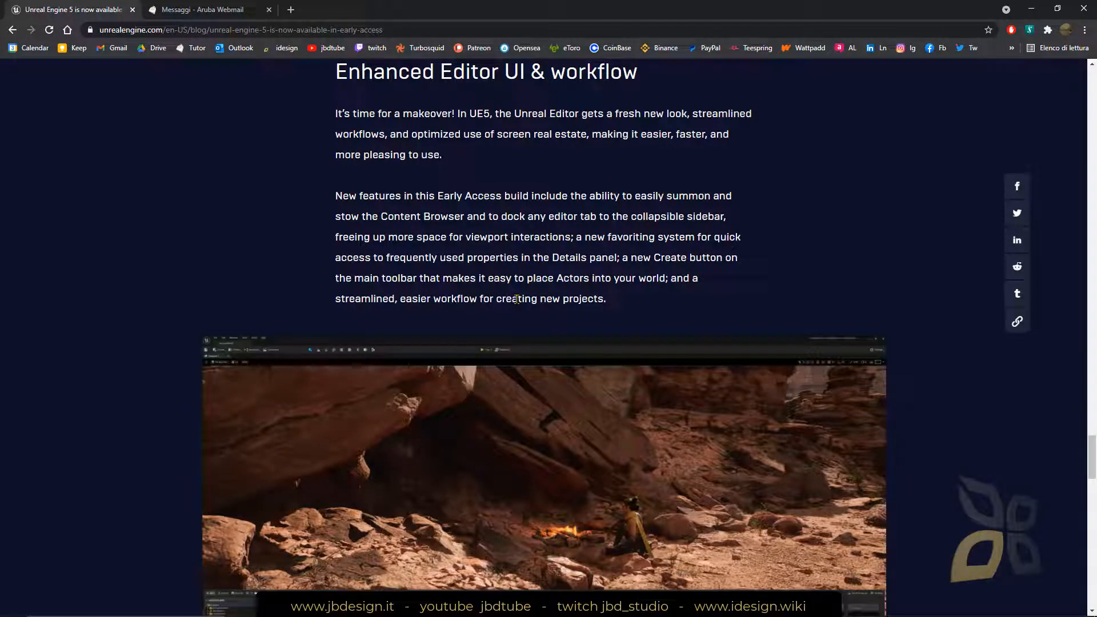
{"action": "mouse_move", "coordinate": [519, 295]}
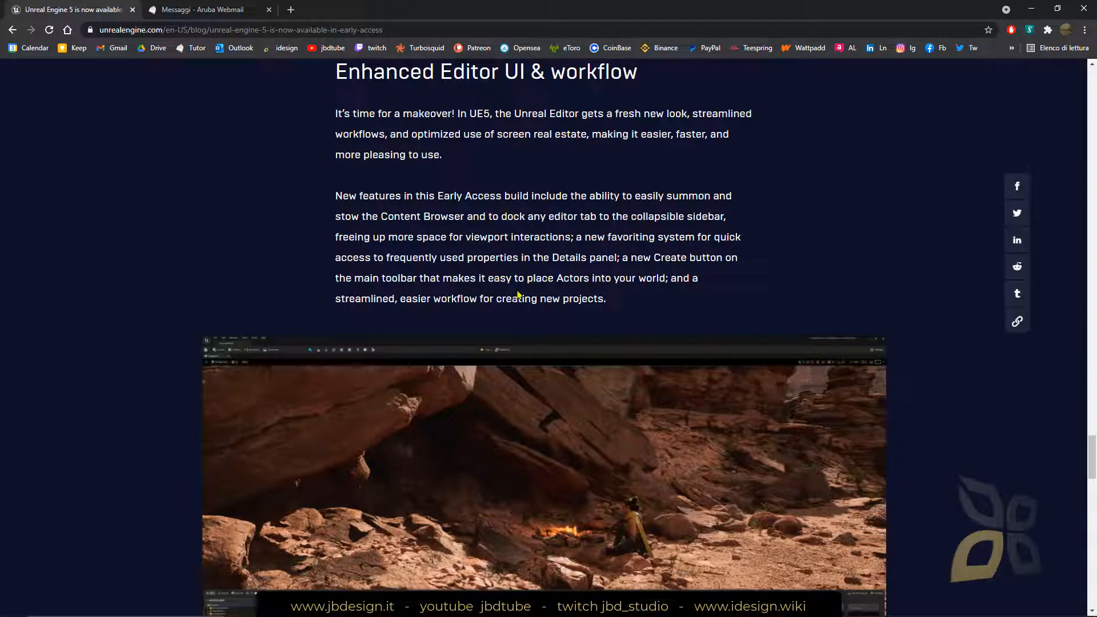
{"action": "mouse_move", "coordinate": [603, 491]}
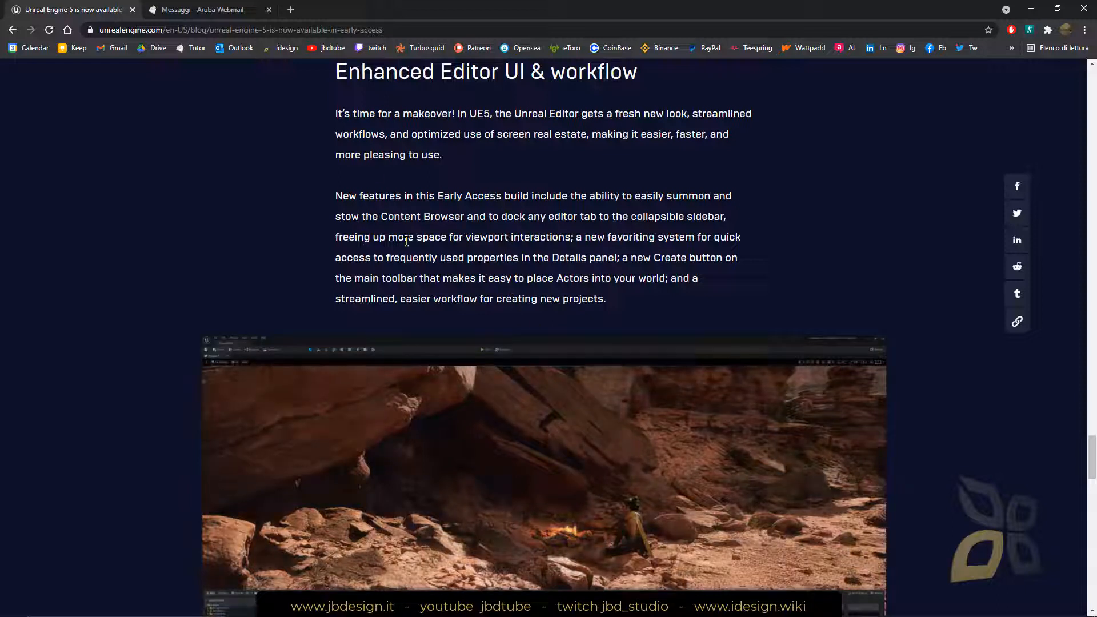
{"action": "scroll", "scroll_direction": "down", "scroll_amount": 3}
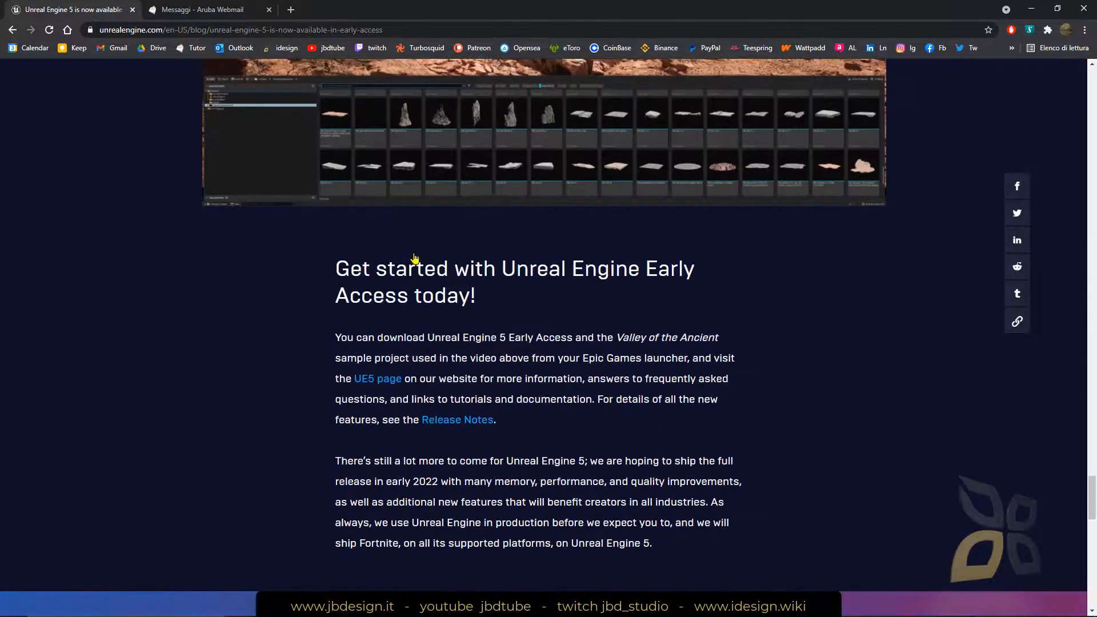
{"action": "mouse_move", "coordinate": [535, 357]}
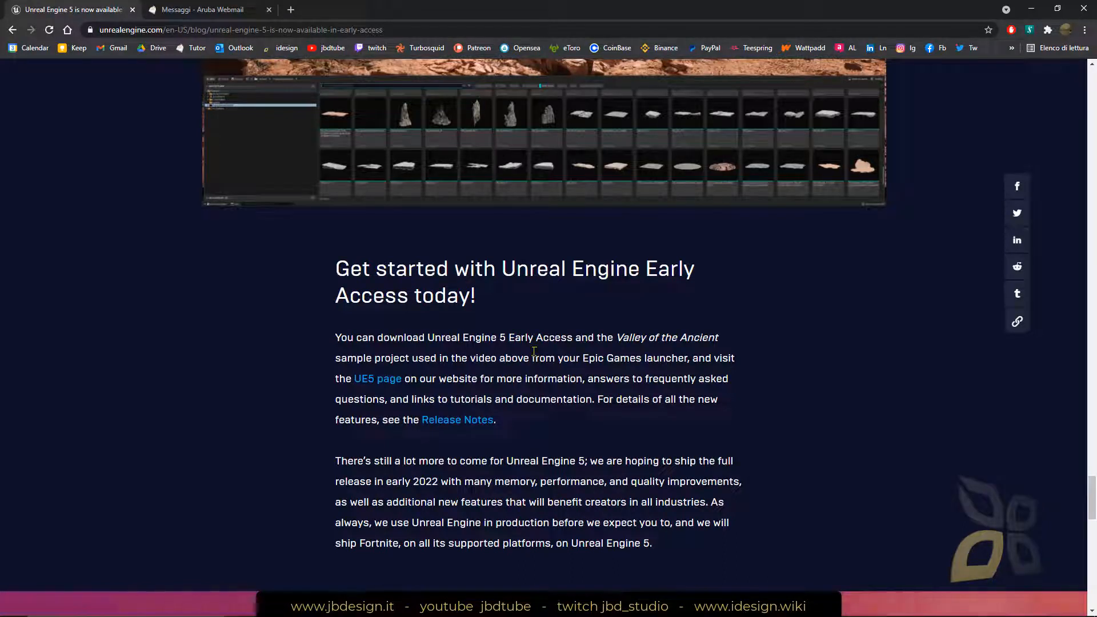
- Request GET UE5 EARLY ACCESS, cancel the launcher prompt once, then request it again
{"action": "scroll", "scroll_direction": "down", "scroll_amount": 3}
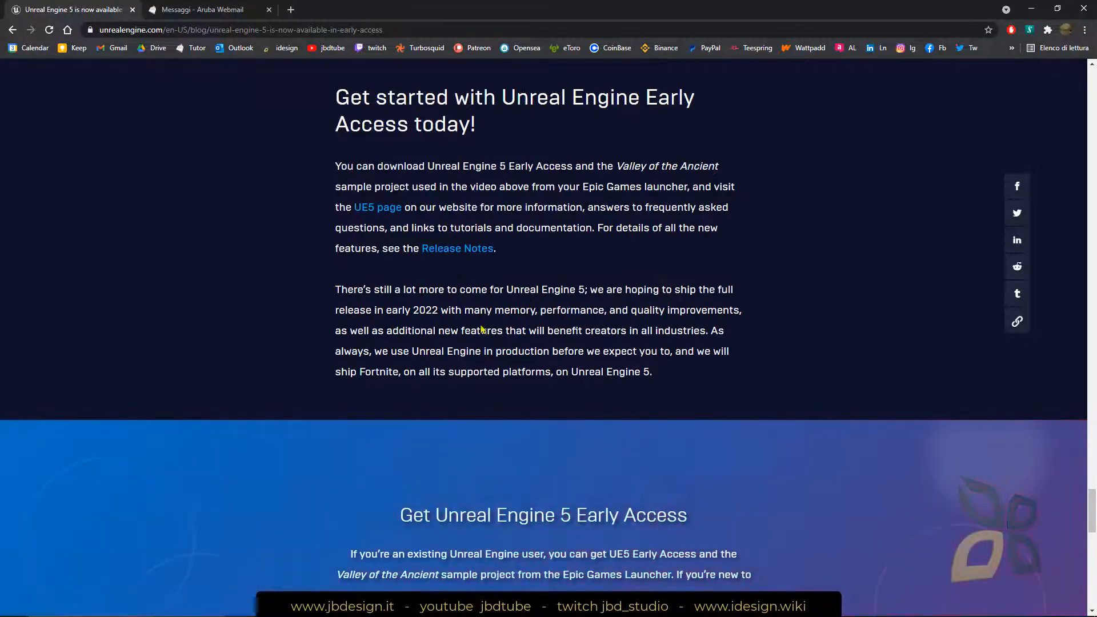
{"action": "scroll", "scroll_direction": "down", "scroll_amount": 3}
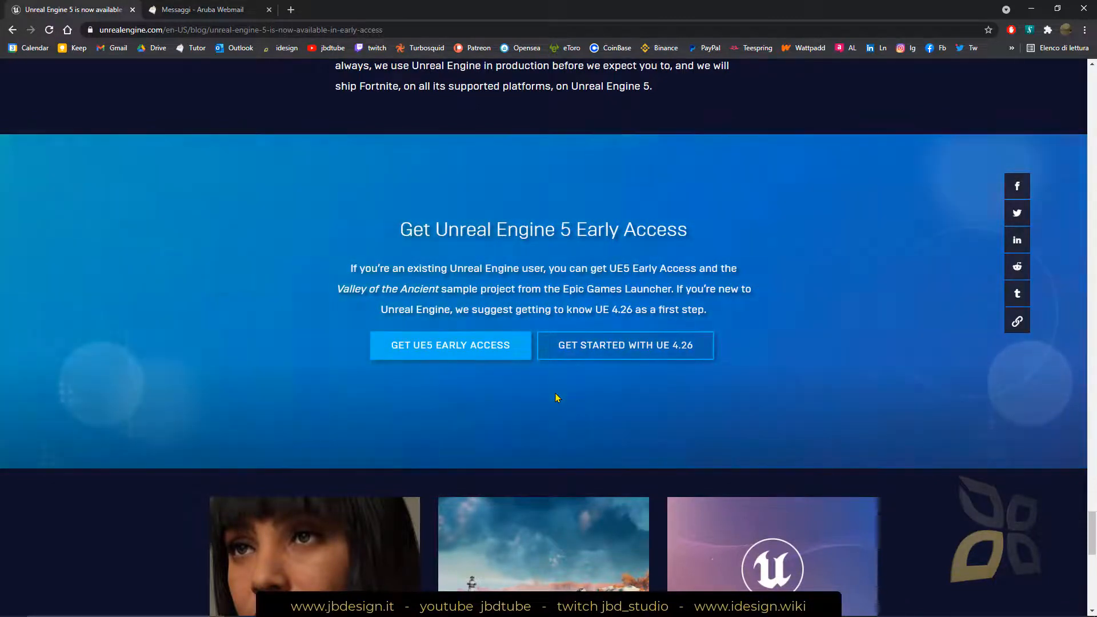
{"action": "mouse_move", "coordinate": [683, 368]}
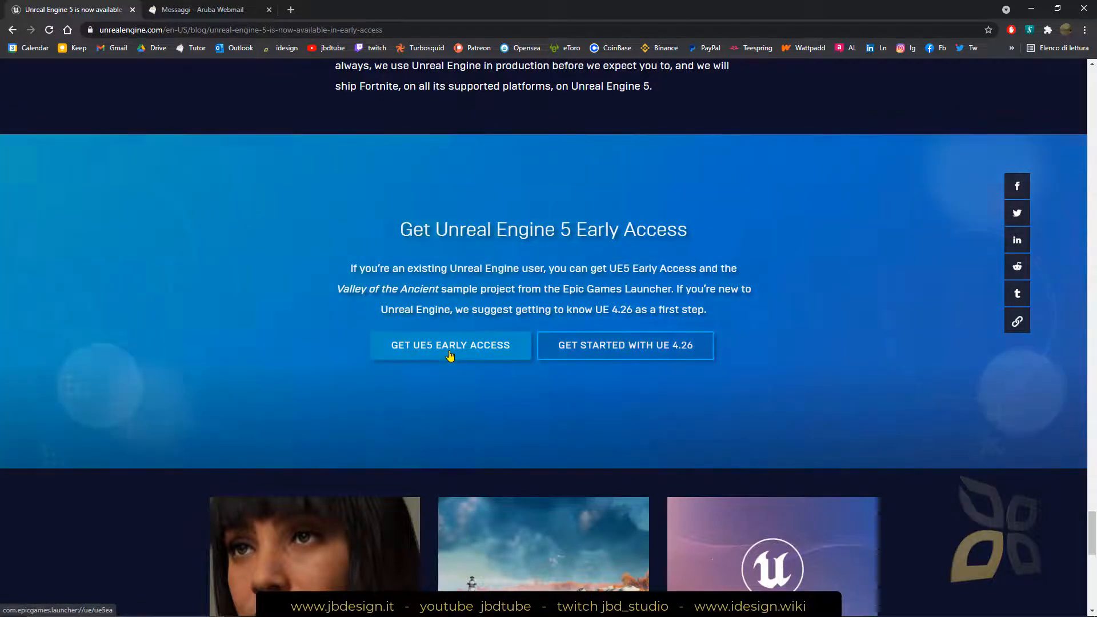
{"action": "left_click", "coordinate": [450, 345]}
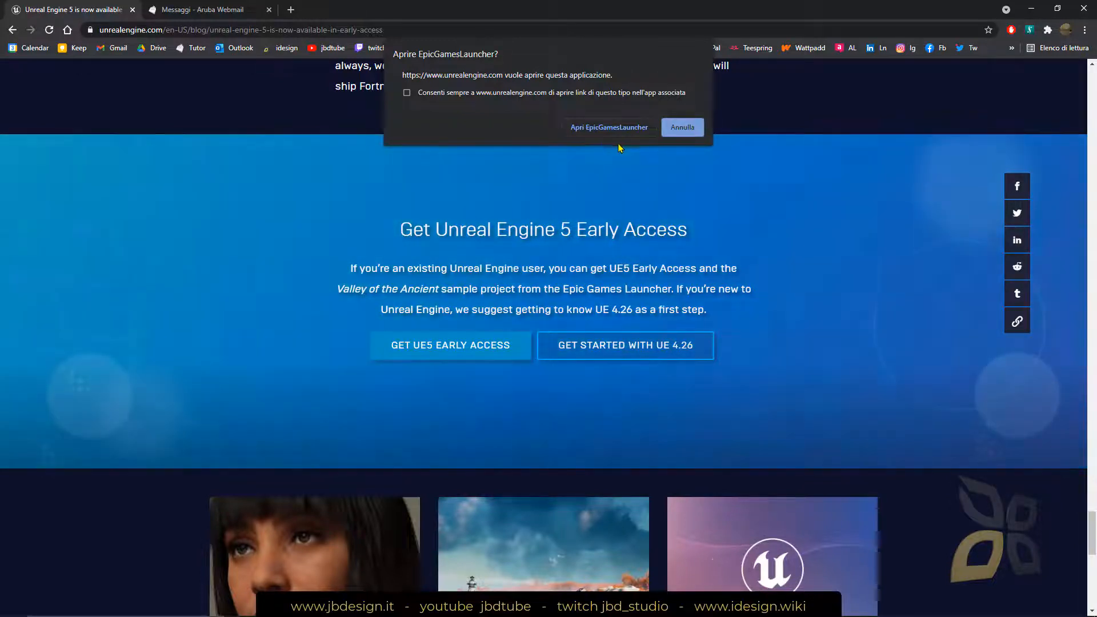
{"action": "left_click", "coordinate": [682, 127]}
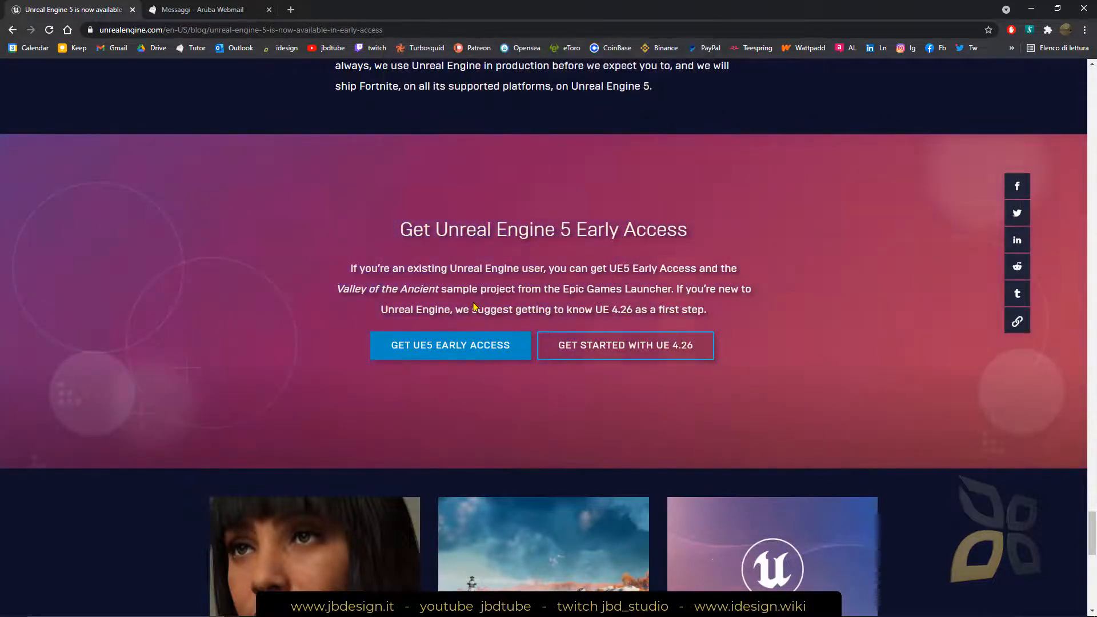
{"action": "scroll", "scroll_direction": "down", "scroll_amount": 3}
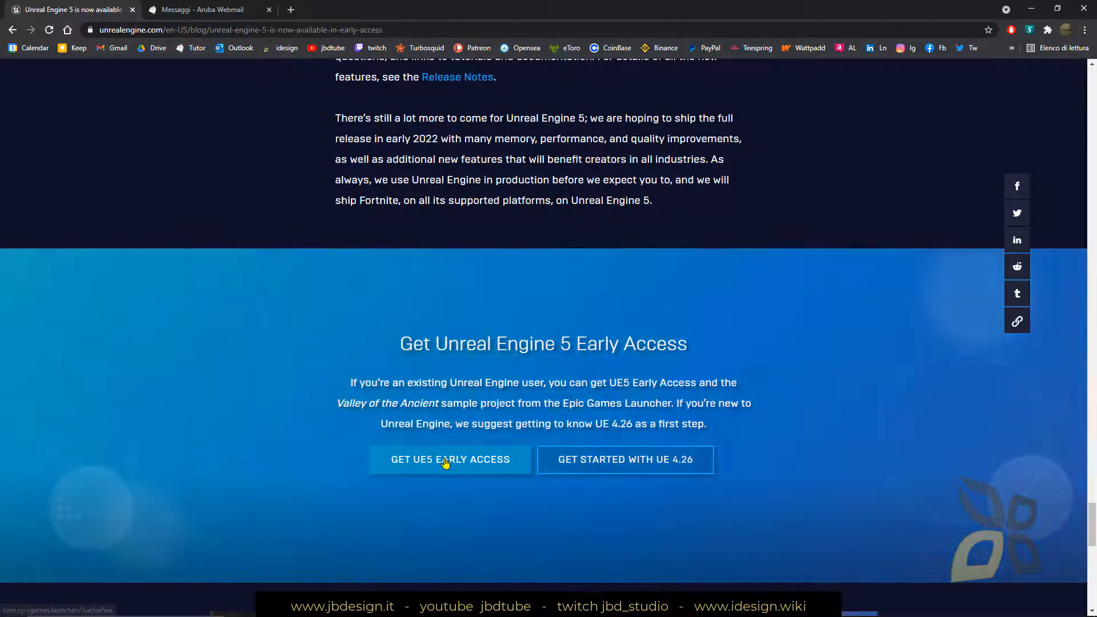
{"action": "left_click", "coordinate": [450, 460]}
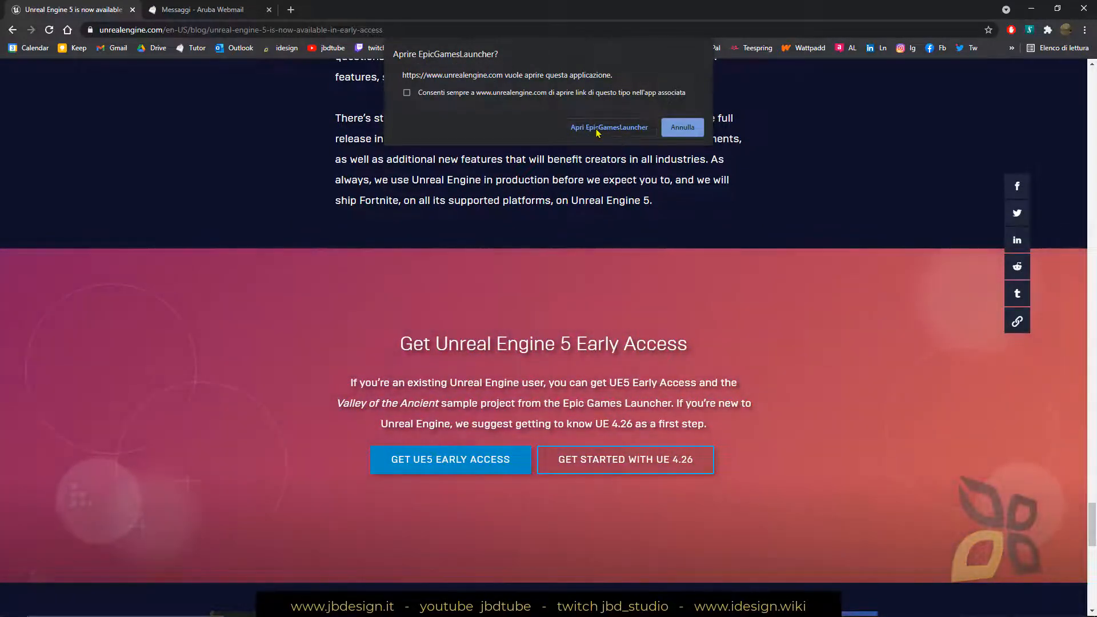
- Let Chrome open Epic Games Launcher, glance at UE4, and return to the UE5 Download Early Access page
{"action": "left_click", "coordinate": [682, 127]}
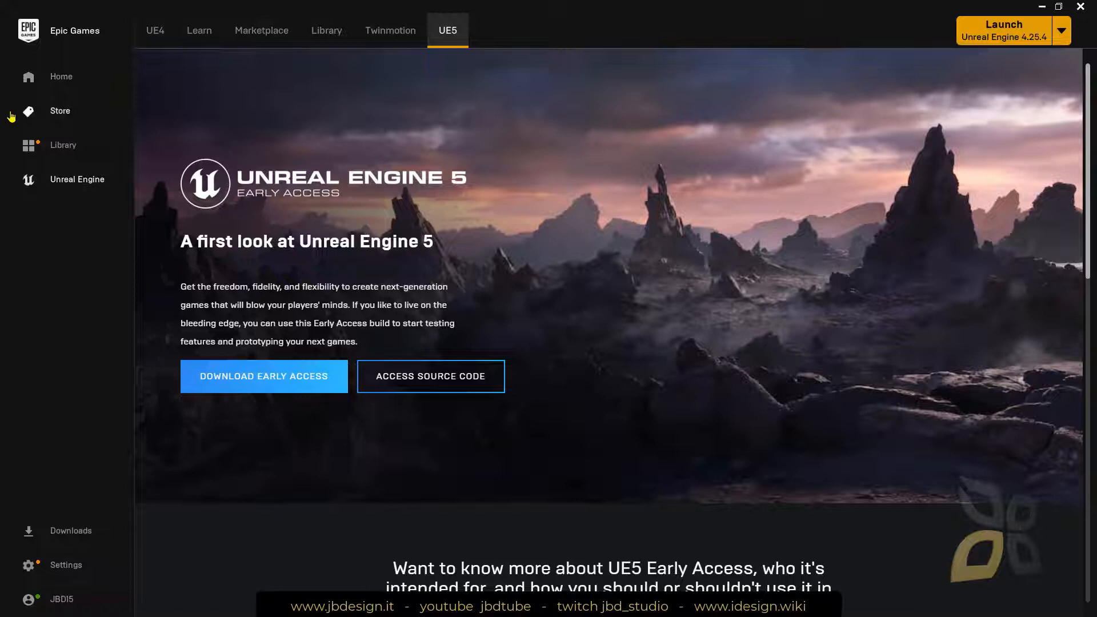
{"action": "mouse_move", "coordinate": [75, 48]}
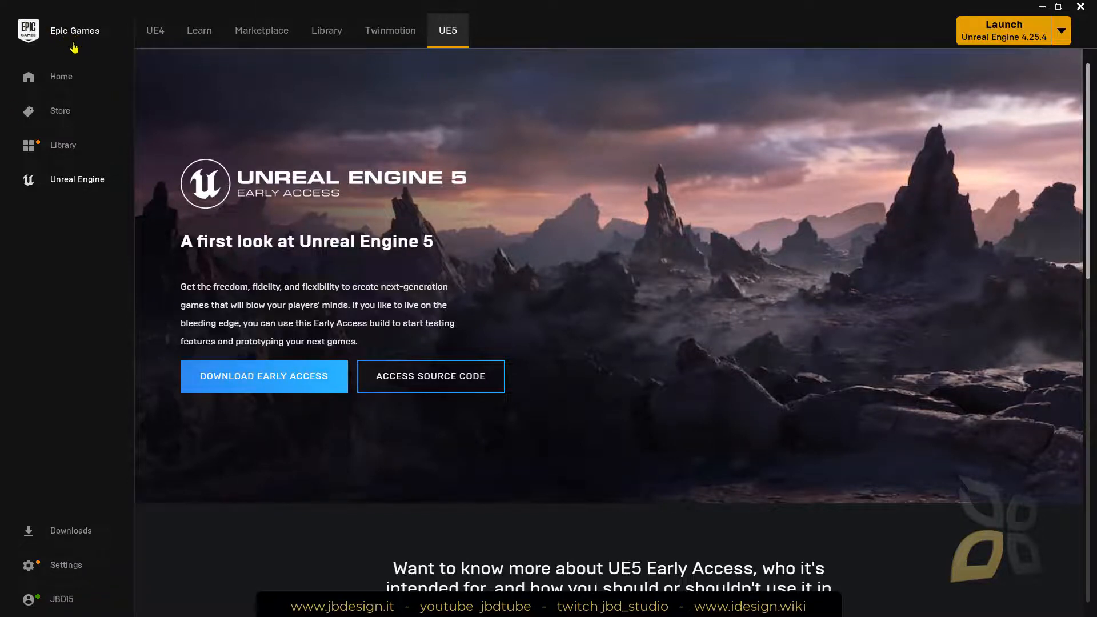
{"action": "mouse_move", "coordinate": [112, 396]}
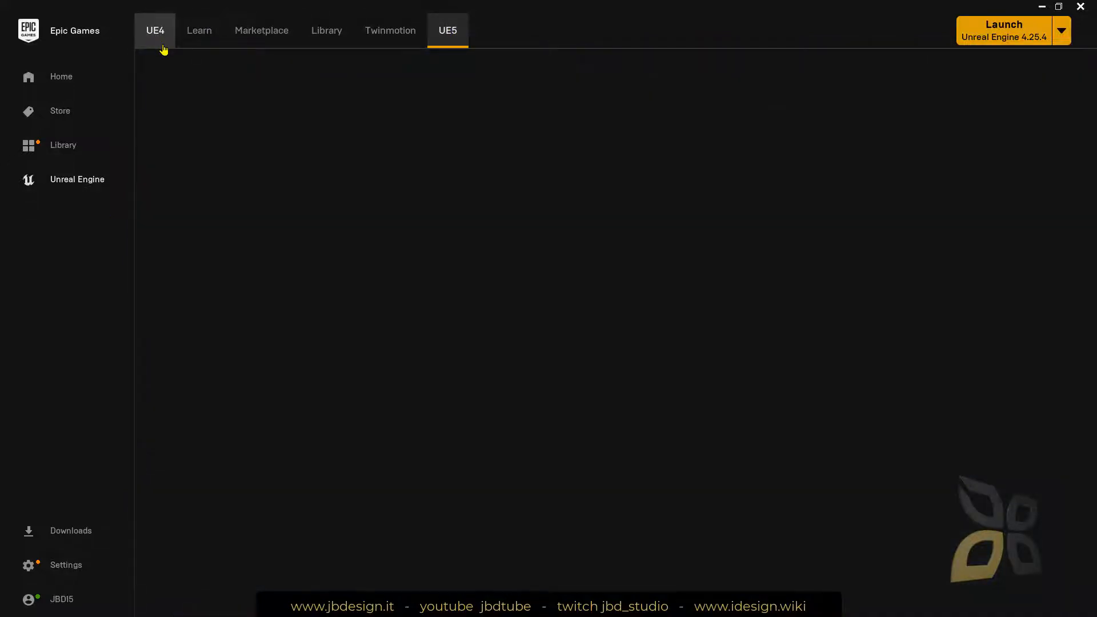
{"action": "left_click", "coordinate": [156, 31]}
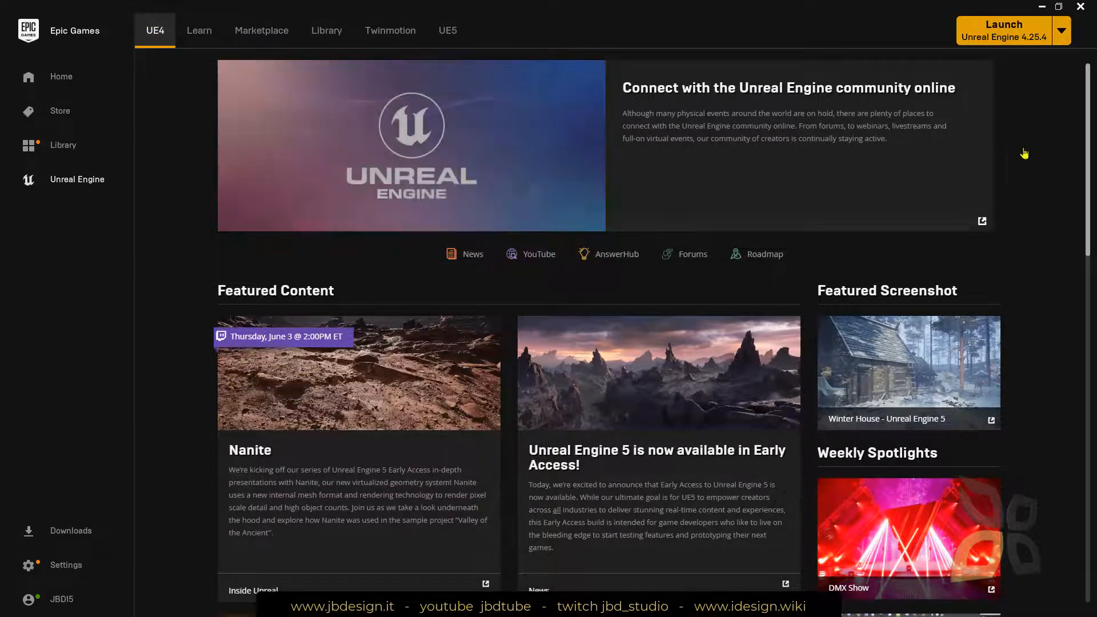
{"action": "left_click", "coordinate": [1061, 30]}
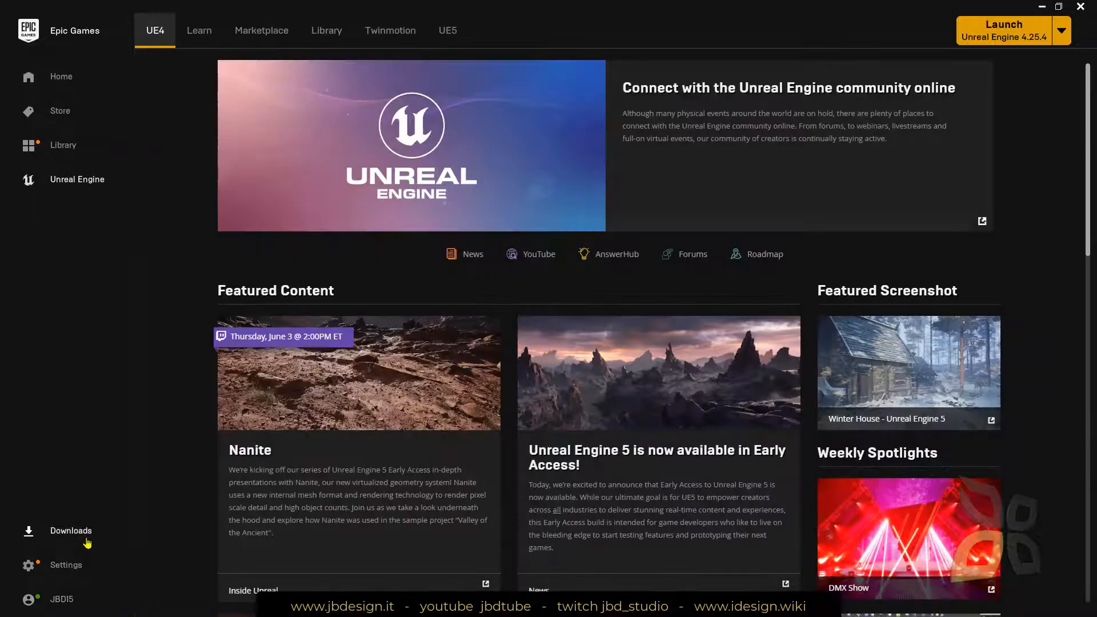
{"action": "mouse_move", "coordinate": [71, 85]}
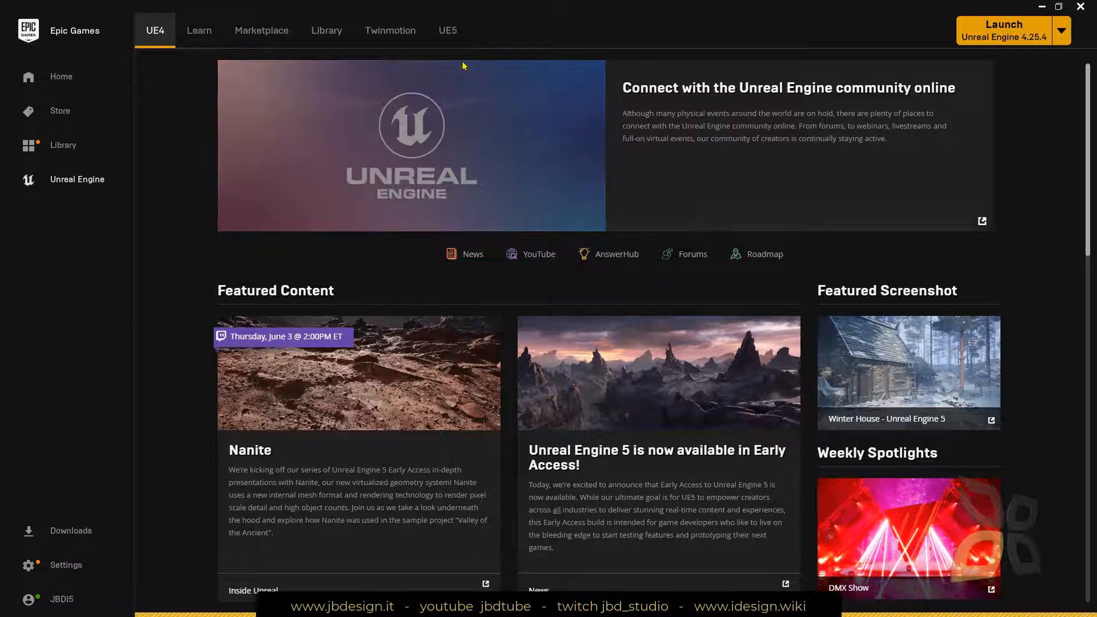
{"action": "left_click", "coordinate": [447, 30]}
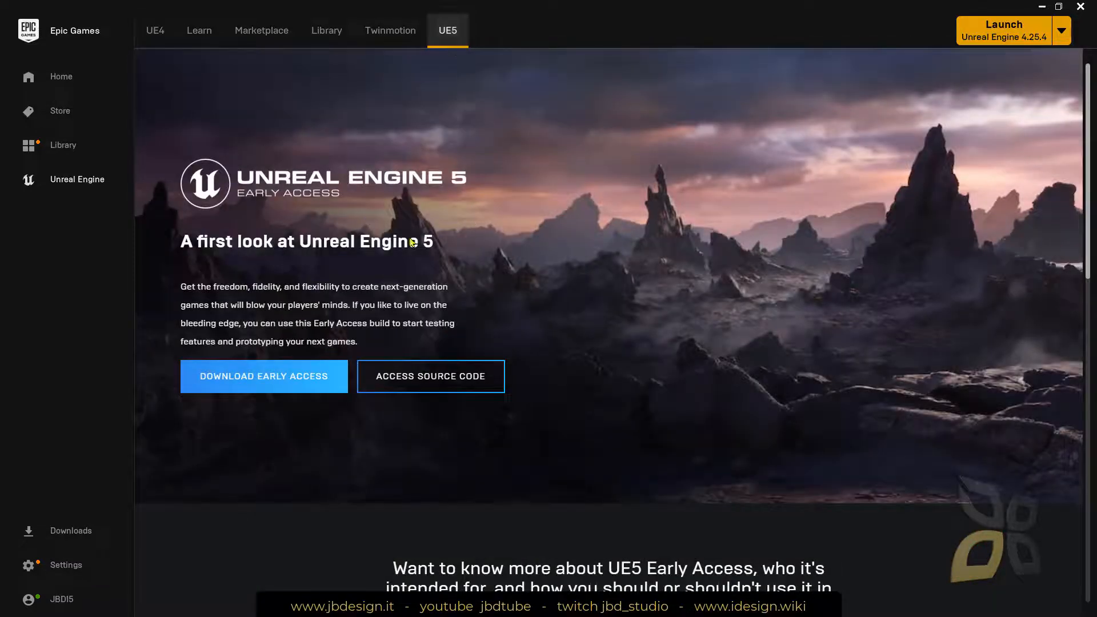
{"action": "scroll", "scroll_direction": "down", "scroll_amount": 3}
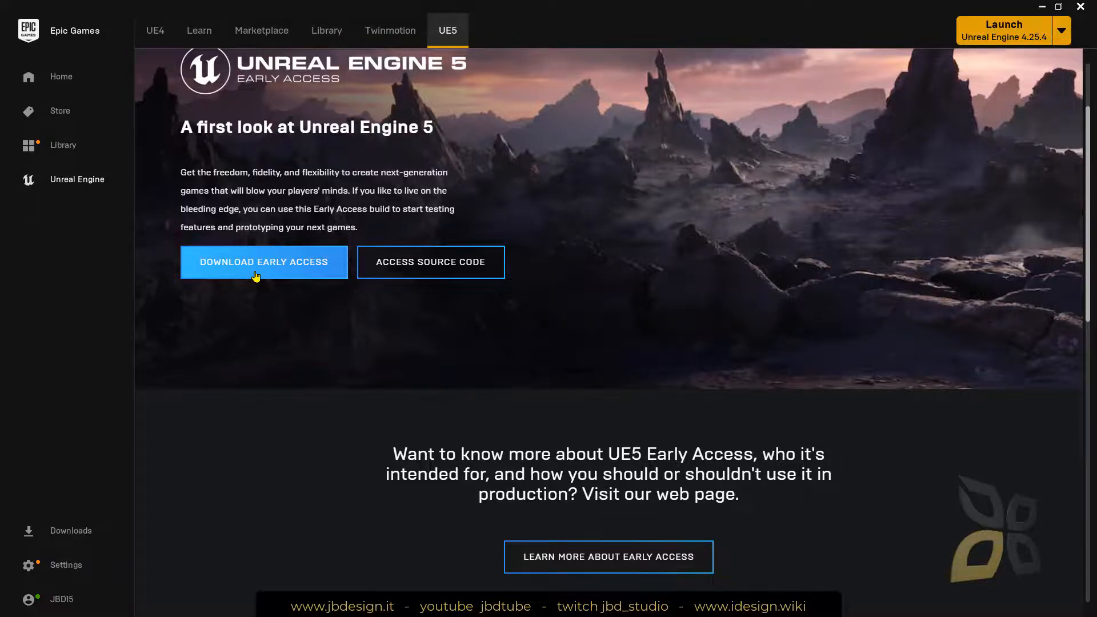
- Download Early Access and choose Complete later on the EULA, adding the 5.0.0 Early Access card
{"action": "left_click", "coordinate": [264, 262]}
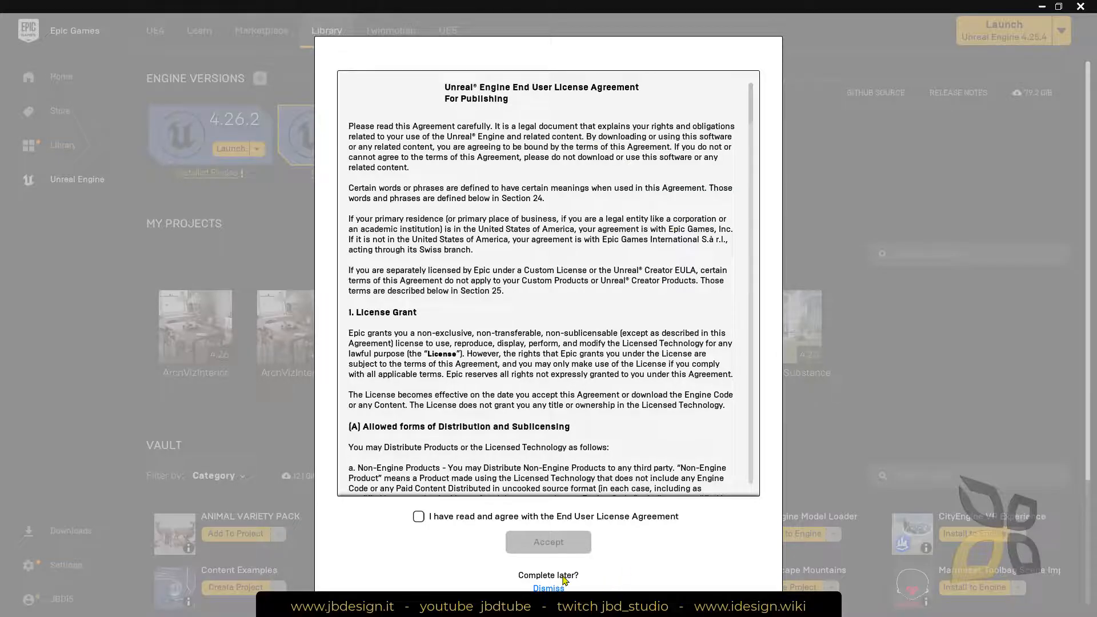
{"action": "left_click", "coordinate": [549, 587]}
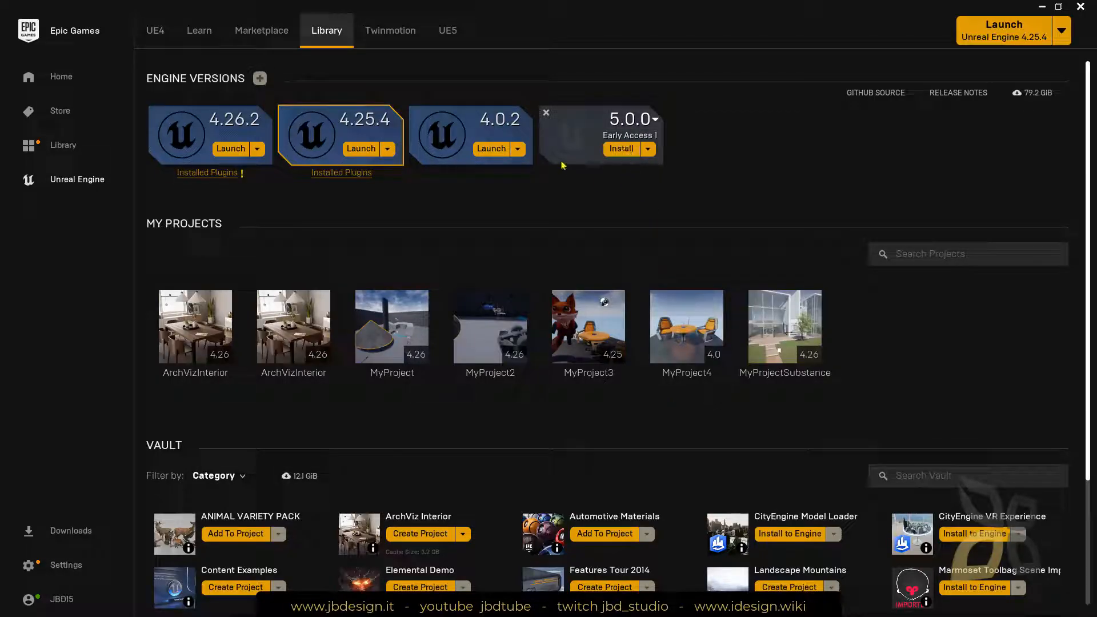
{"action": "mouse_move", "coordinate": [516, 216]}
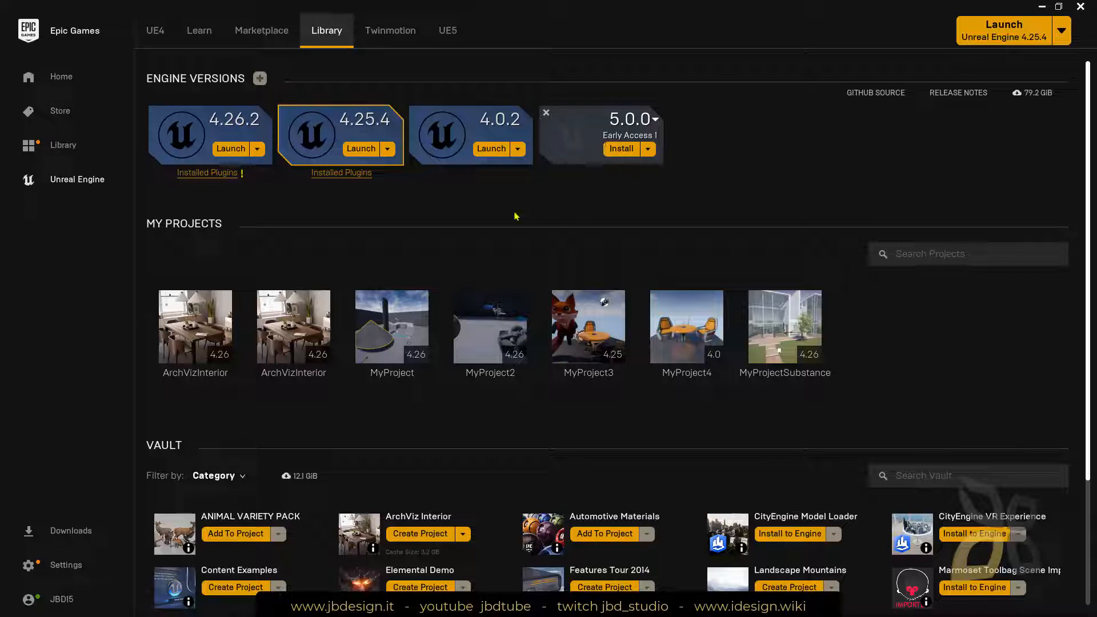
{"action": "mouse_move", "coordinate": [605, 135]}
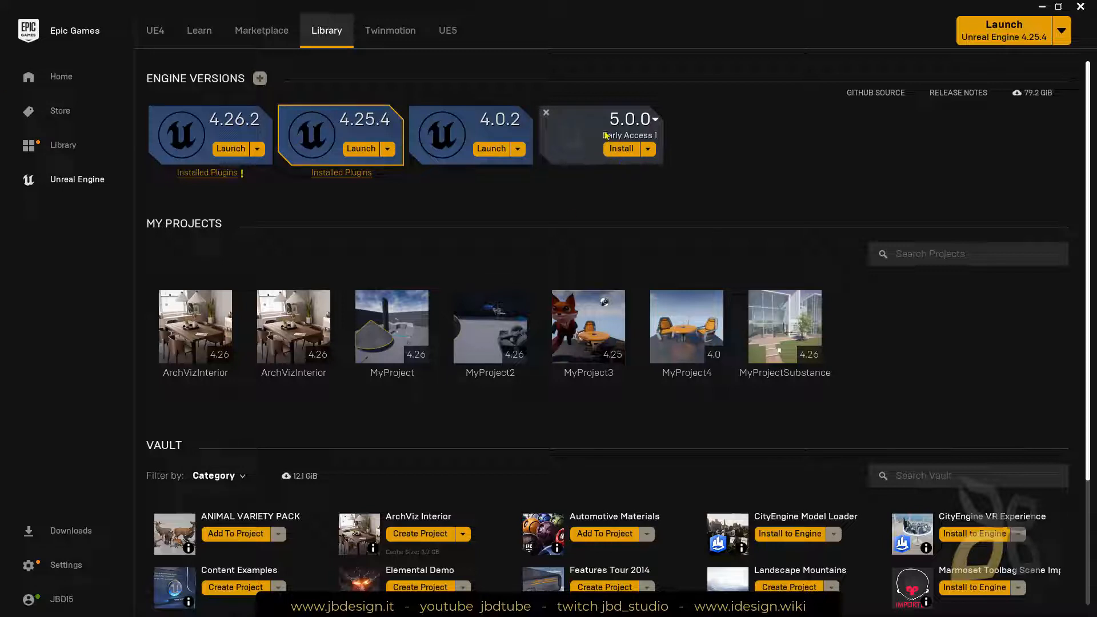
{"action": "mouse_move", "coordinate": [560, 166]}
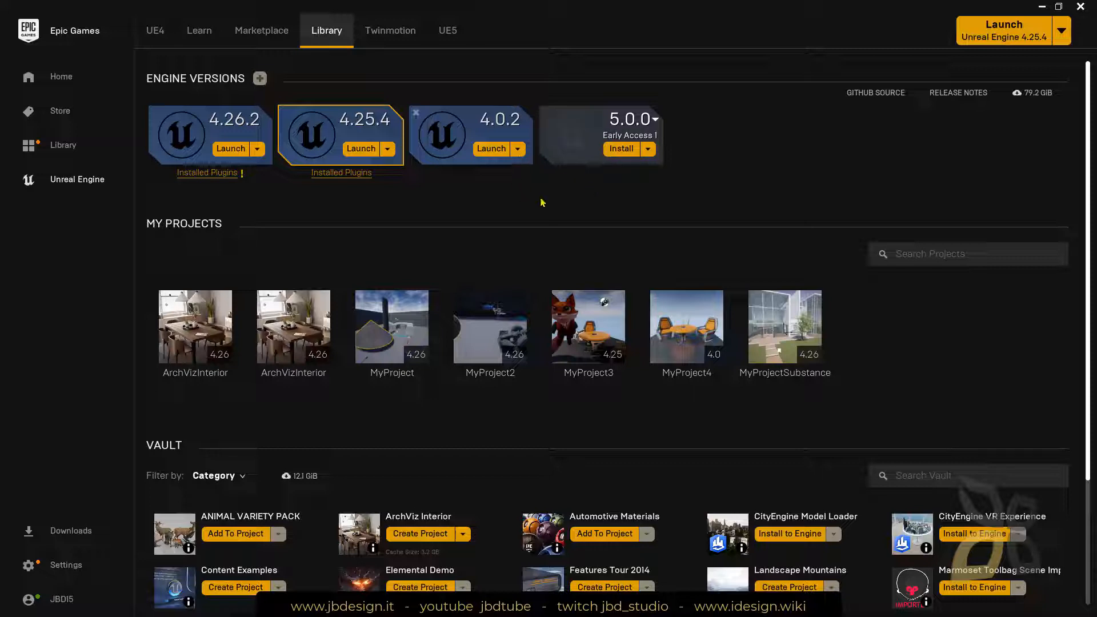
{"action": "mouse_move", "coordinate": [580, 172]}
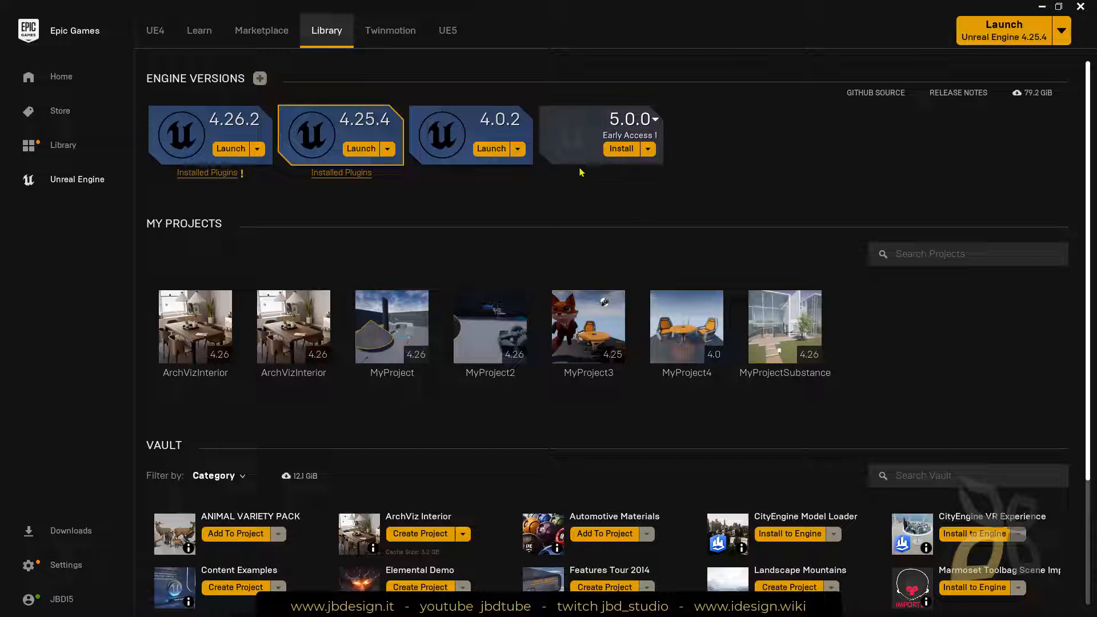
- Visit the jbdtube channel's Store and About pages on YouTube
{"action": "left_click", "coordinate": [10, 606]}
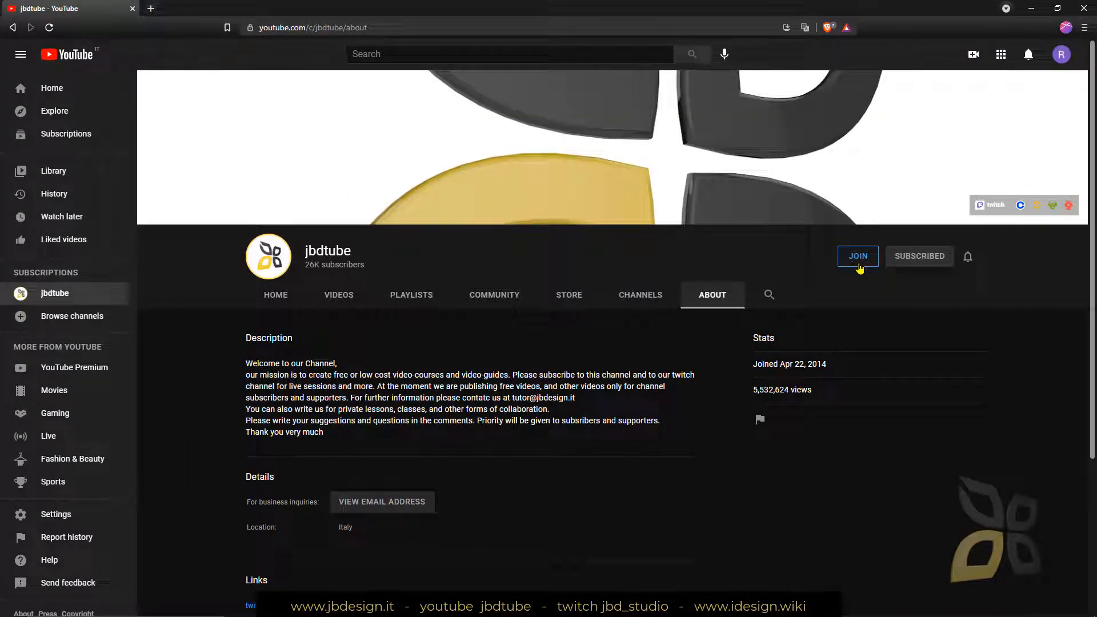
{"action": "mouse_move", "coordinate": [675, 250]}
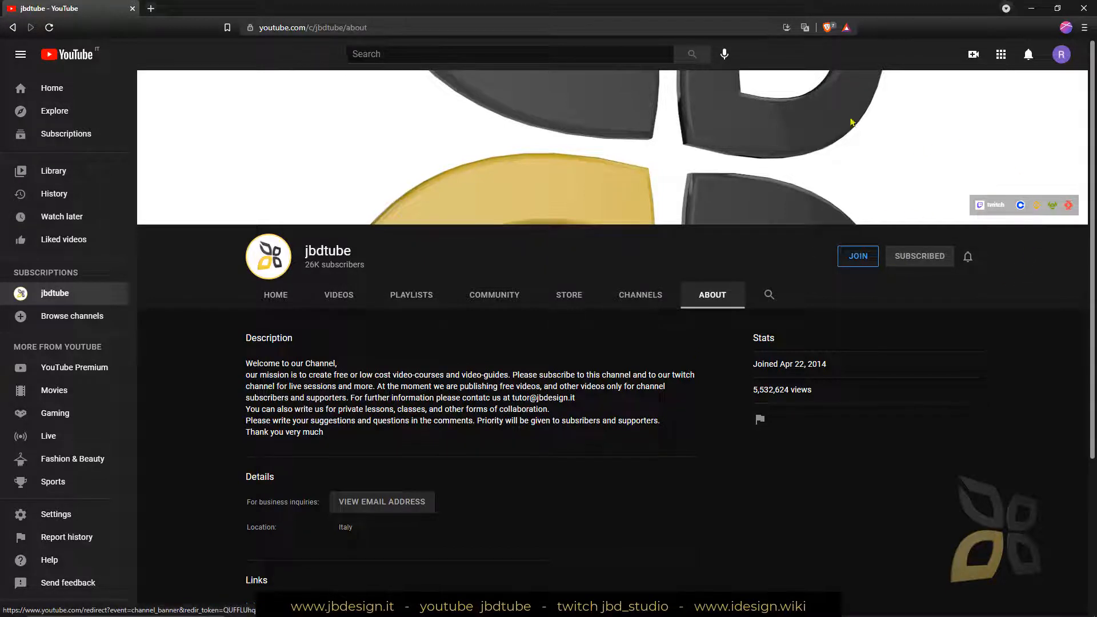
{"action": "left_click", "coordinate": [569, 294]}
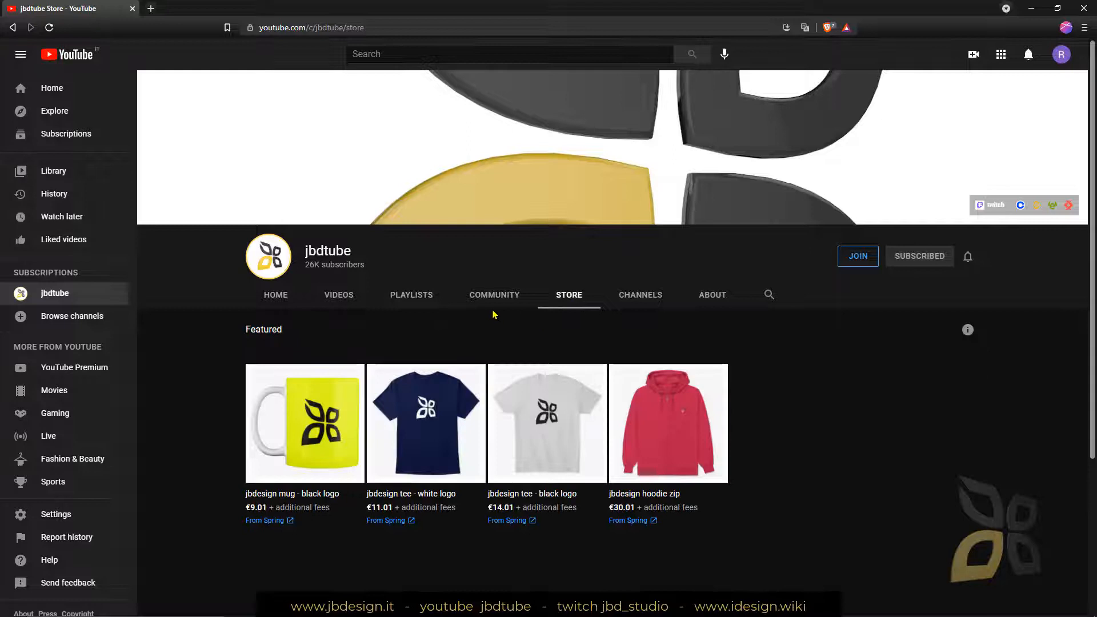
{"action": "left_click", "coordinate": [713, 295]}
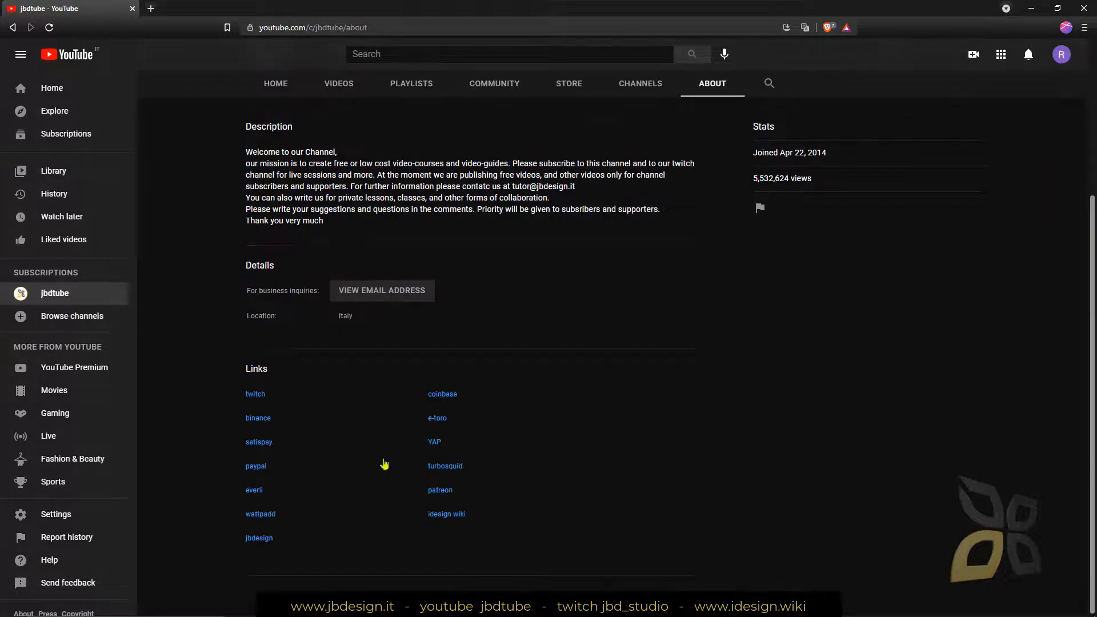
- Show the channel's Playlists page and scroll through the English Video-Courses row
{"action": "left_click", "coordinate": [412, 295]}
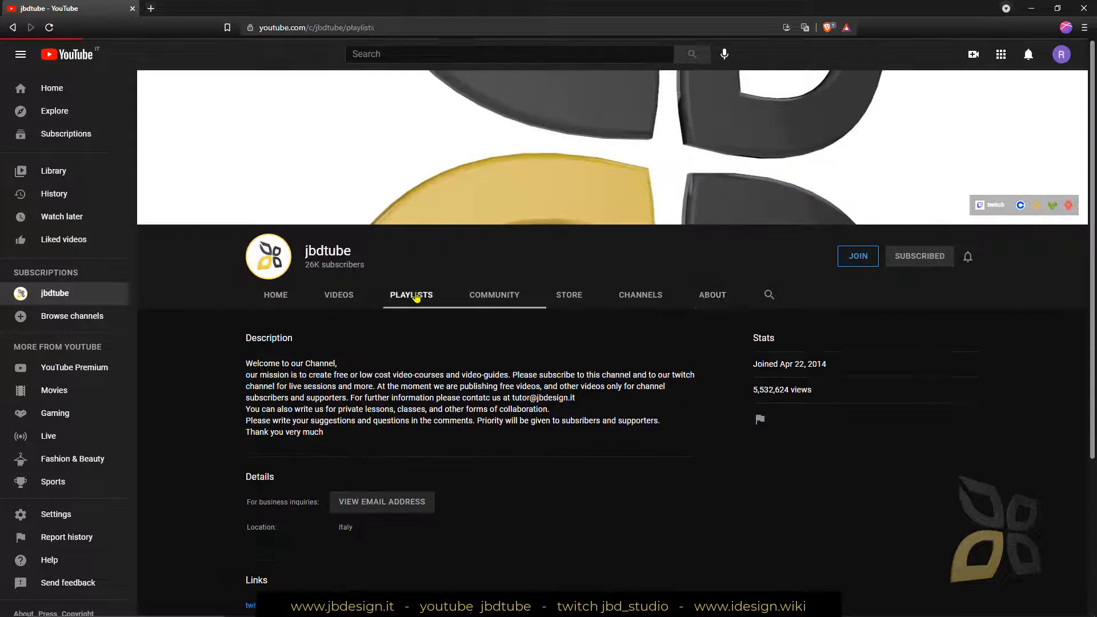
{"action": "left_click", "coordinate": [411, 295]}
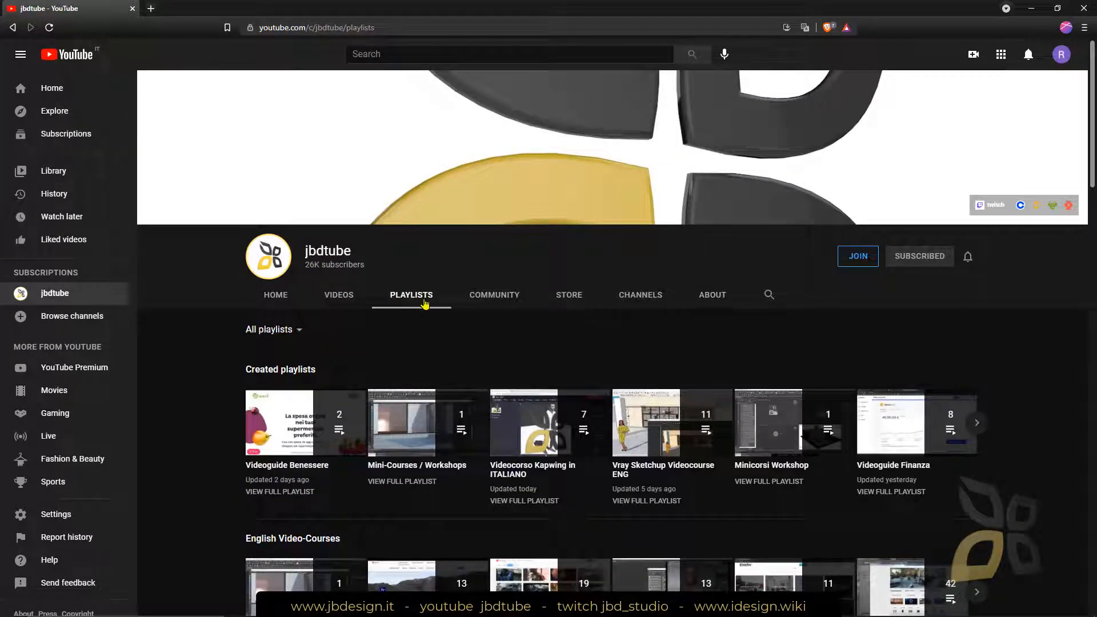
{"action": "scroll", "scroll_direction": "down", "scroll_amount": 3}
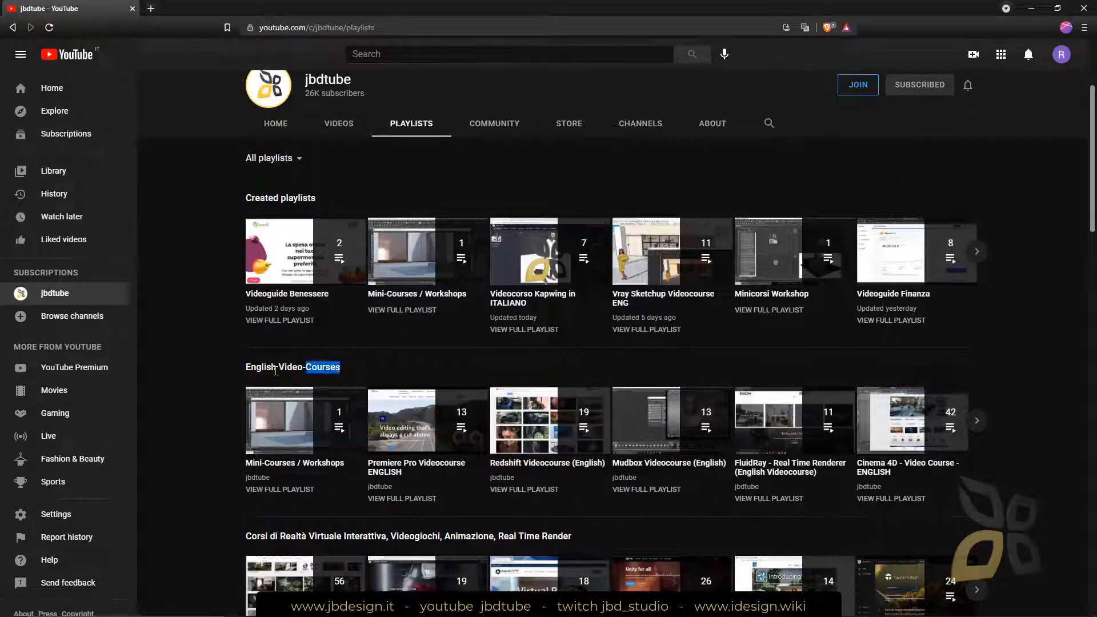
{"action": "left_click", "coordinate": [977, 420]}
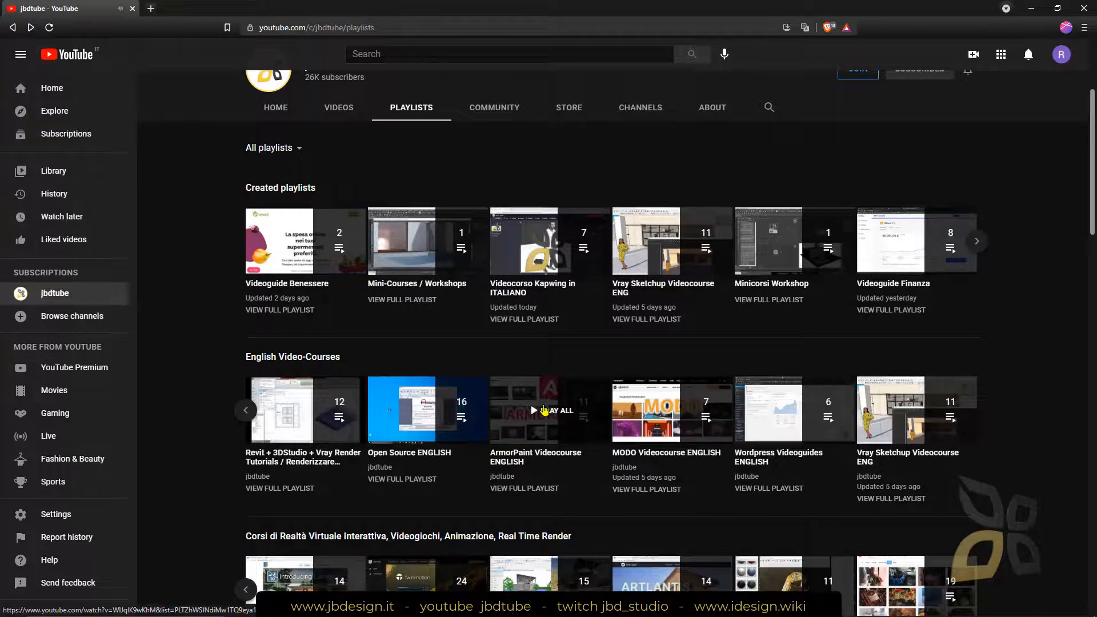
{"action": "mouse_move", "coordinate": [546, 464]}
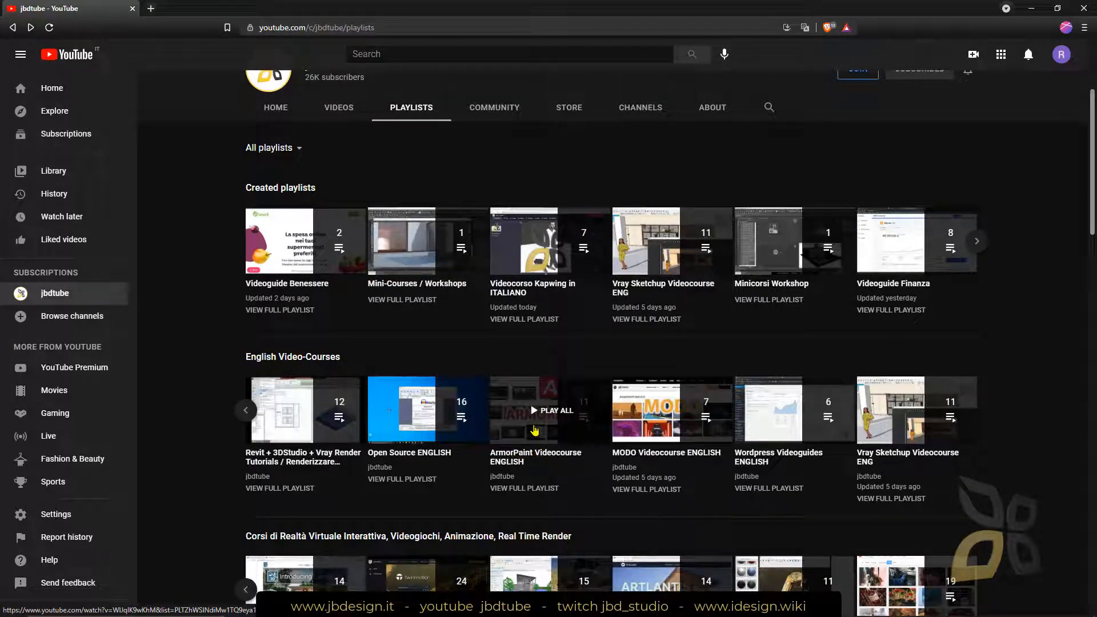
{"action": "mouse_move", "coordinate": [534, 414]}
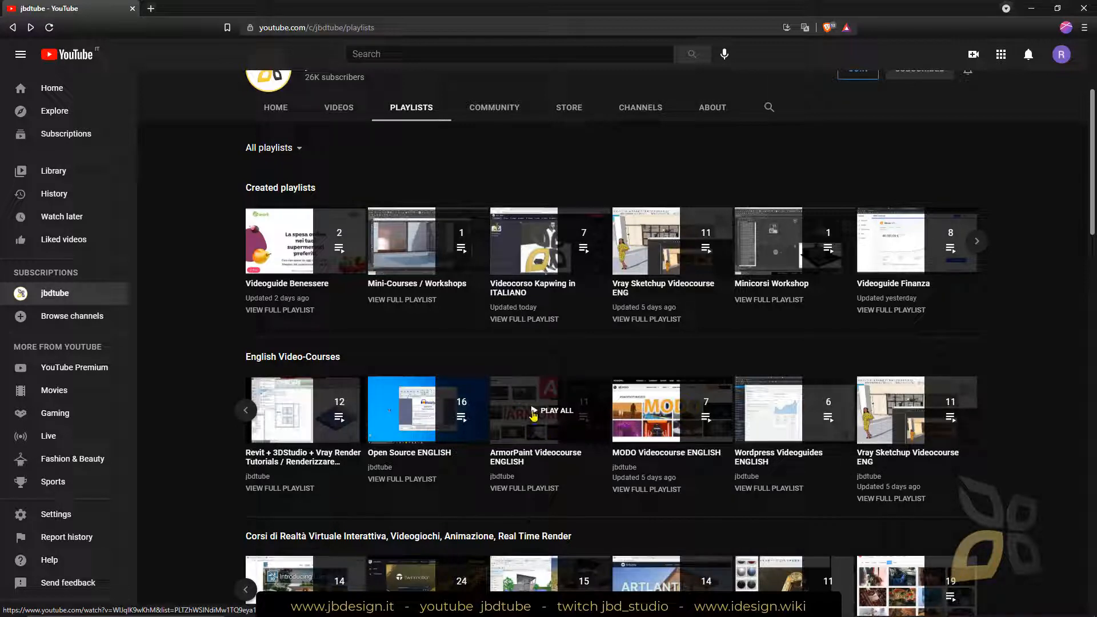
{"action": "mouse_move", "coordinate": [508, 409]}
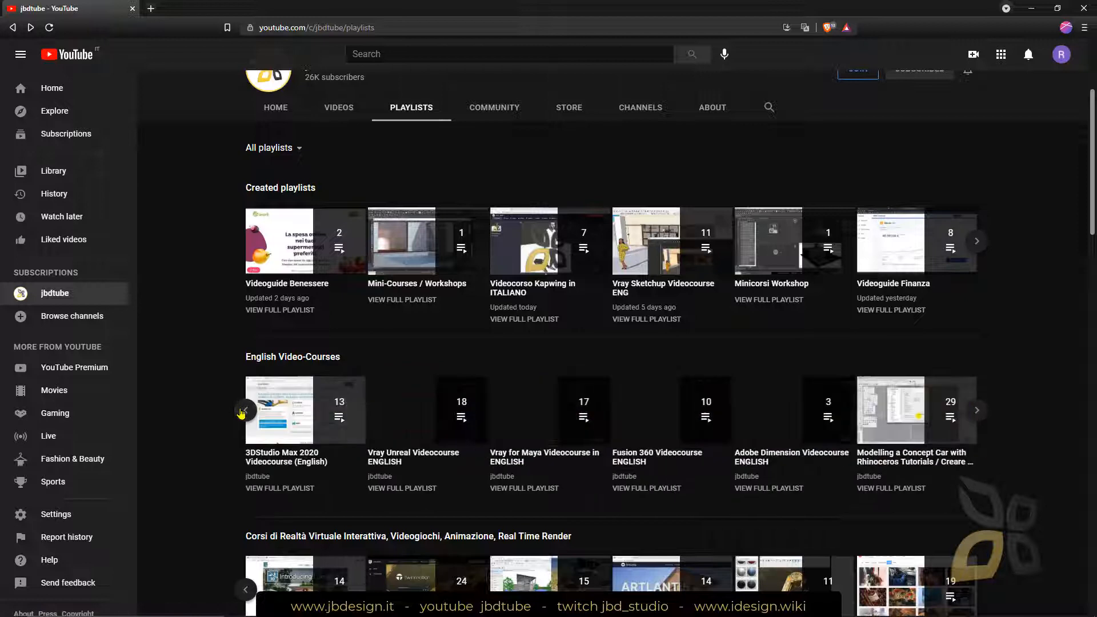
{"action": "mouse_move", "coordinate": [419, 464]}
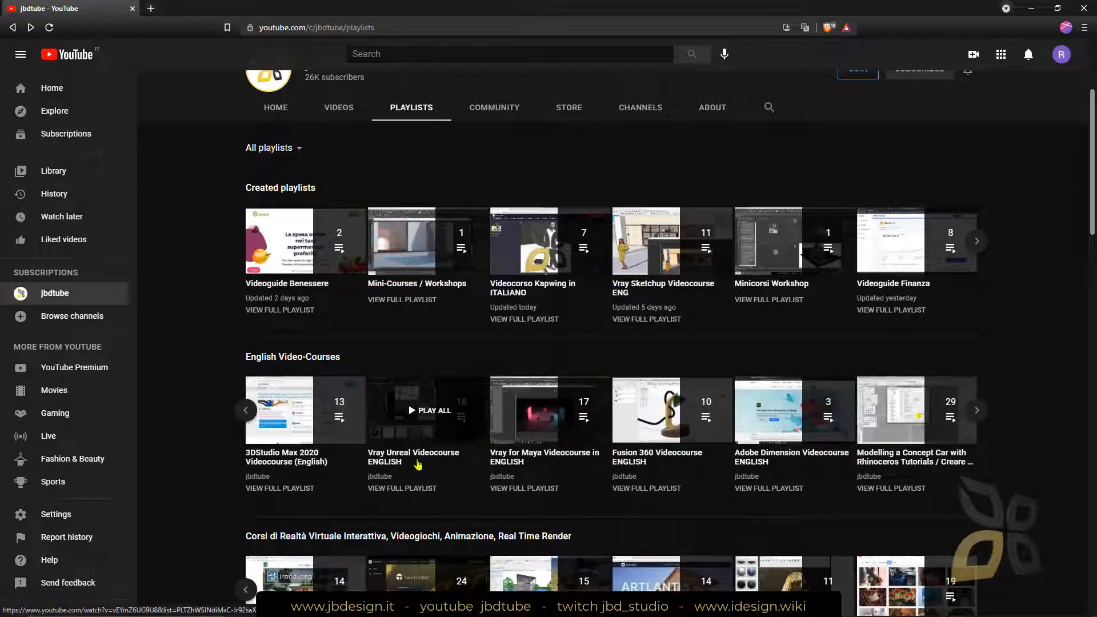